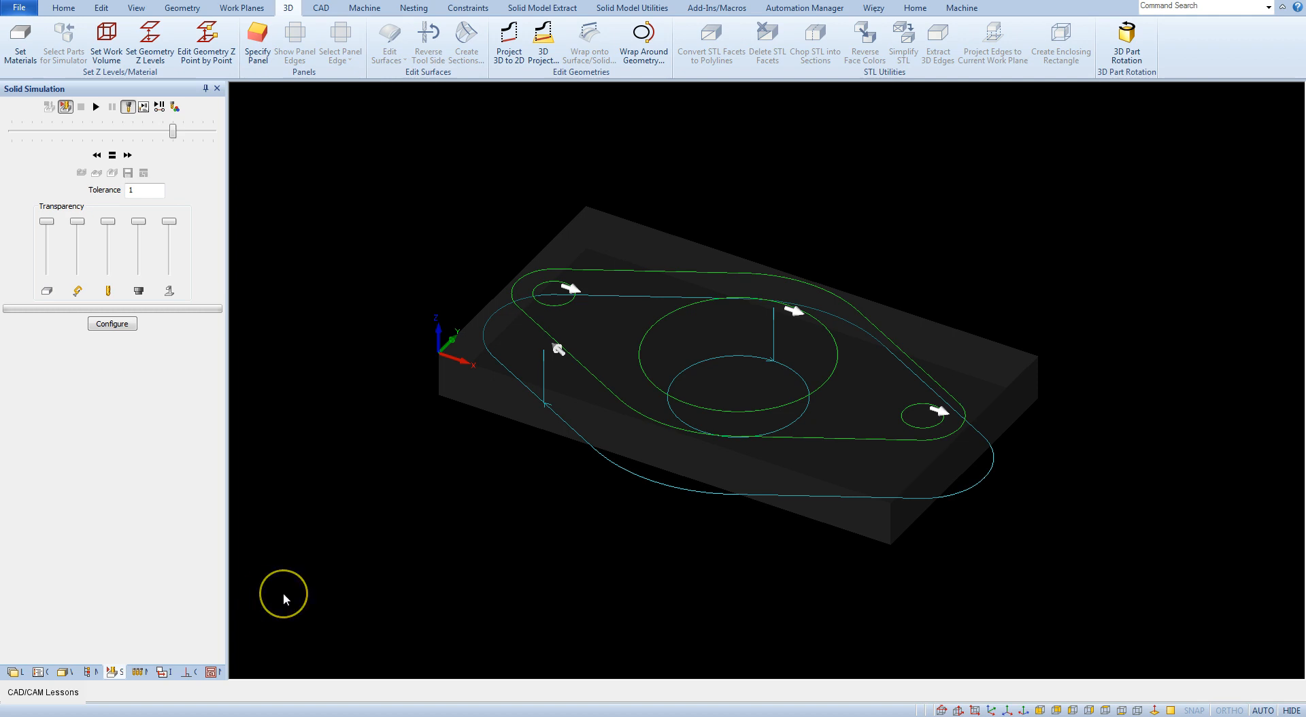
mouse_move(284, 598)
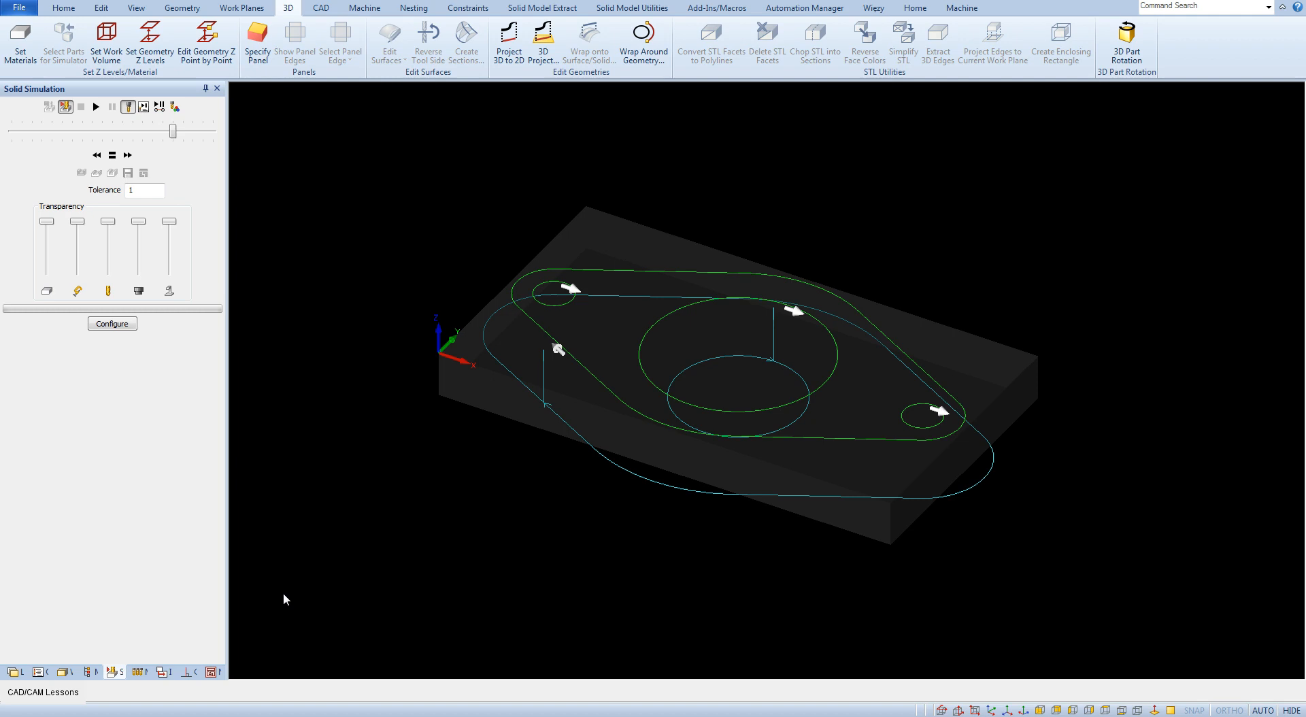
mouse_move(347, 103)
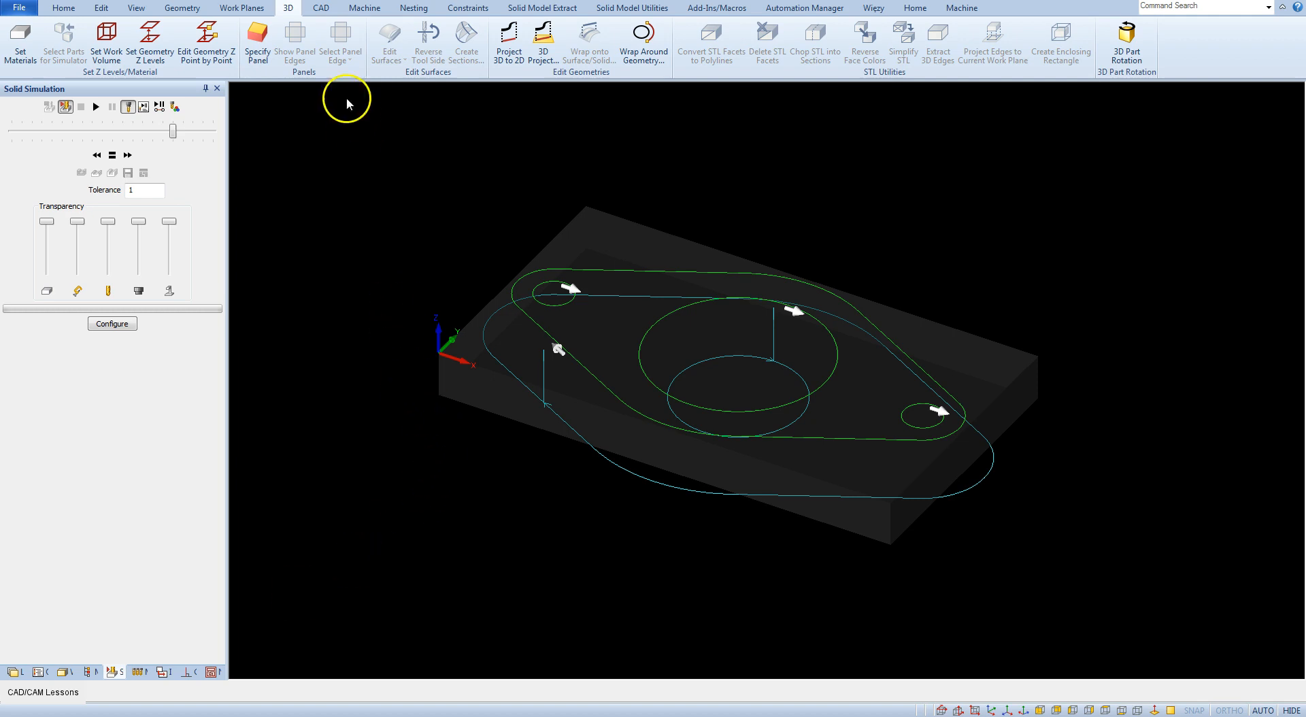
Show the View ribbon with its viewing and simulation command groups
click(136, 8)
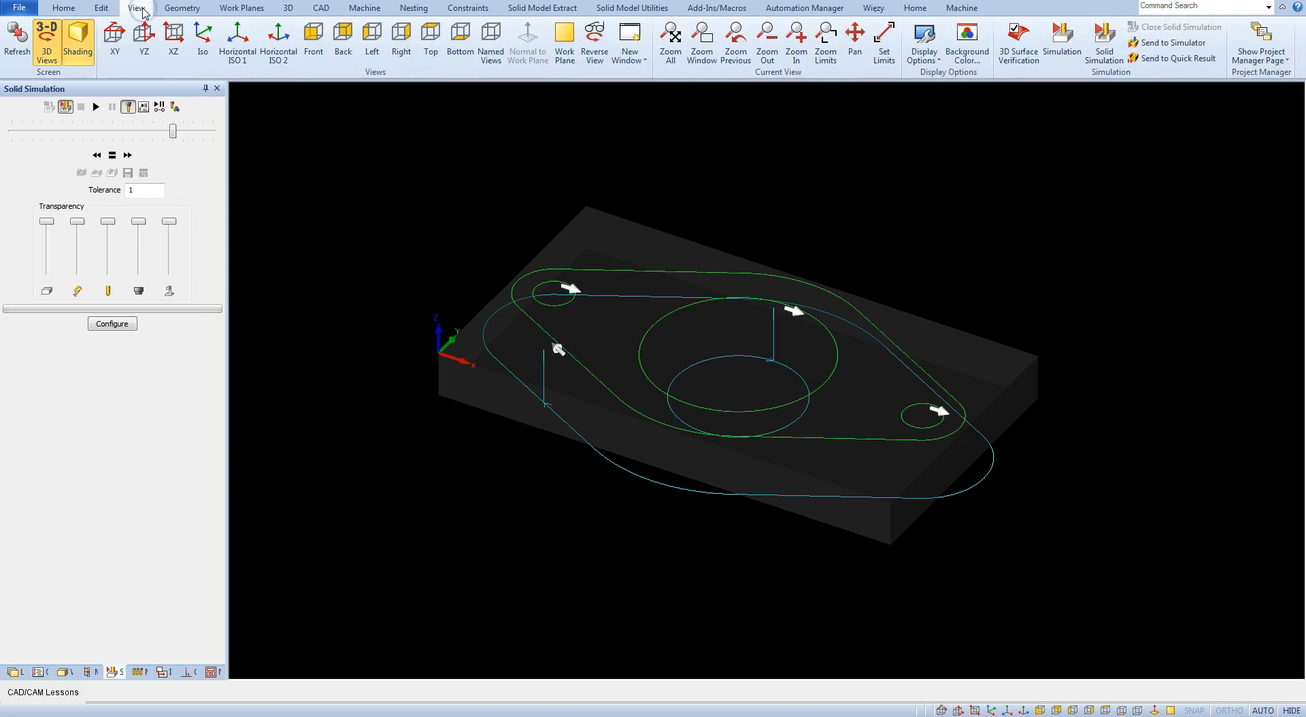
mouse_move(1072, 98)
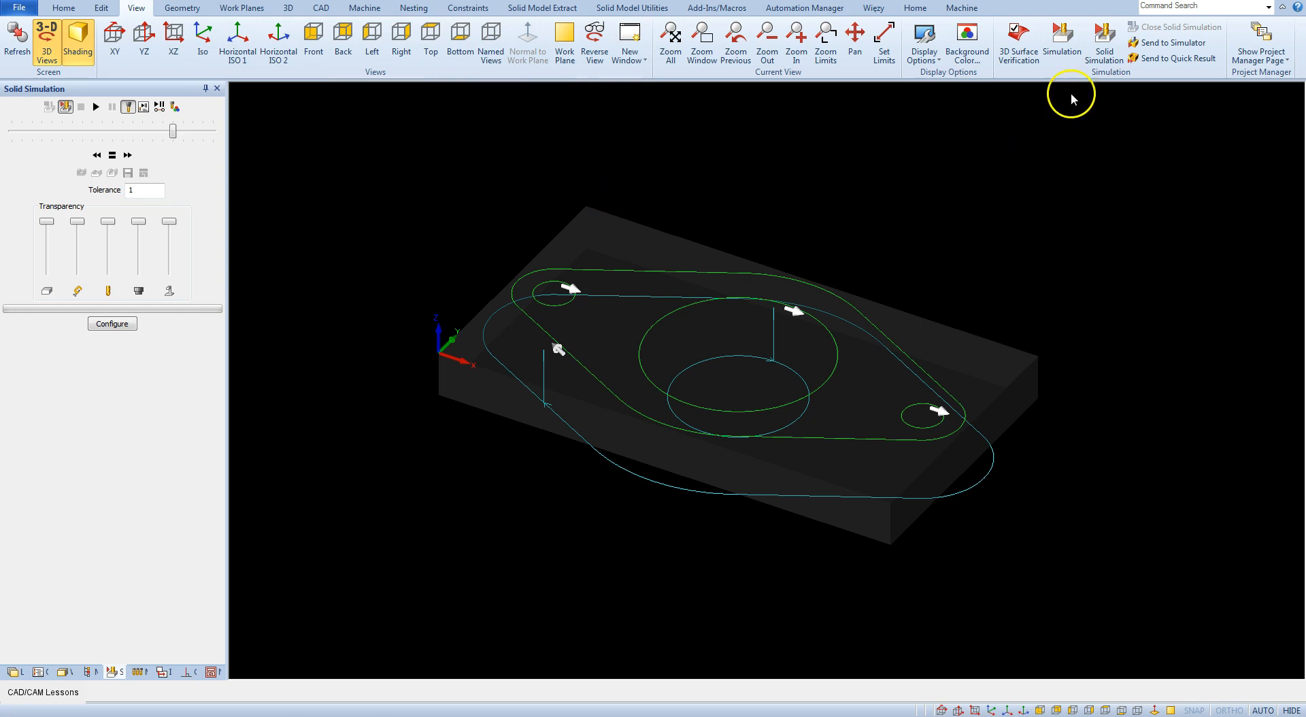
mouse_move(1064, 86)
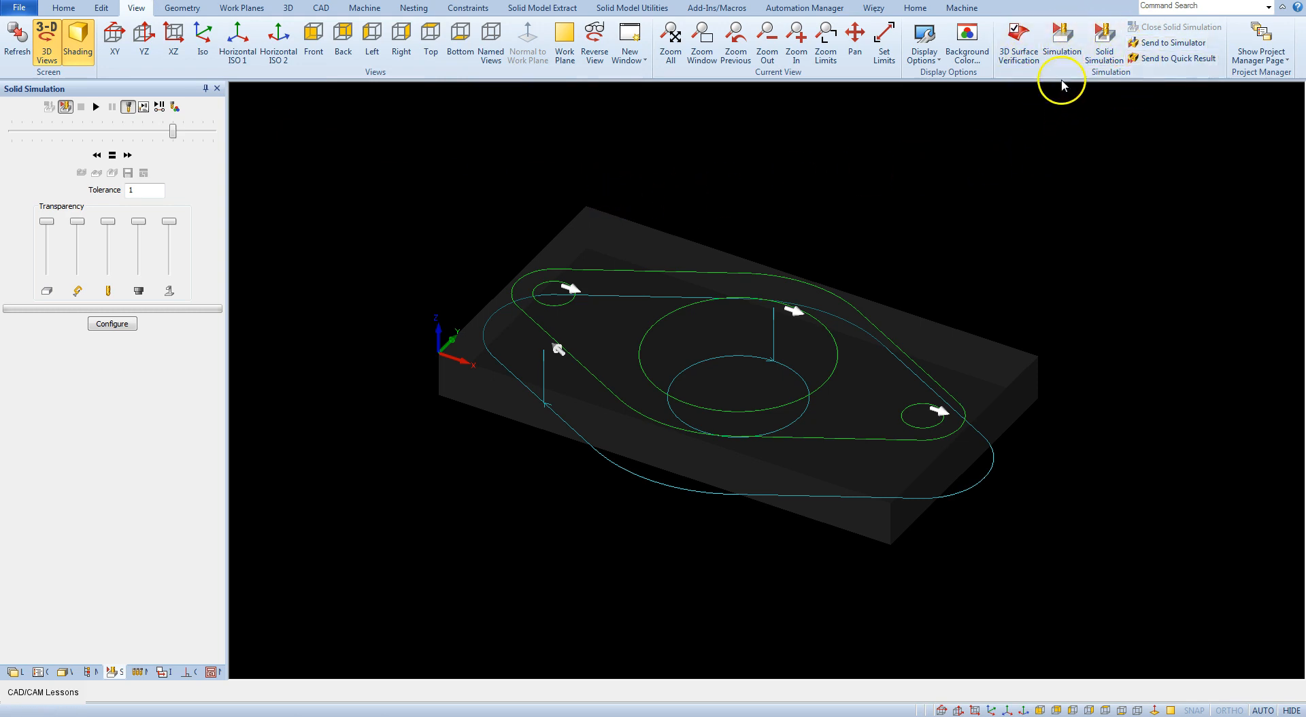
mouse_move(1060, 73)
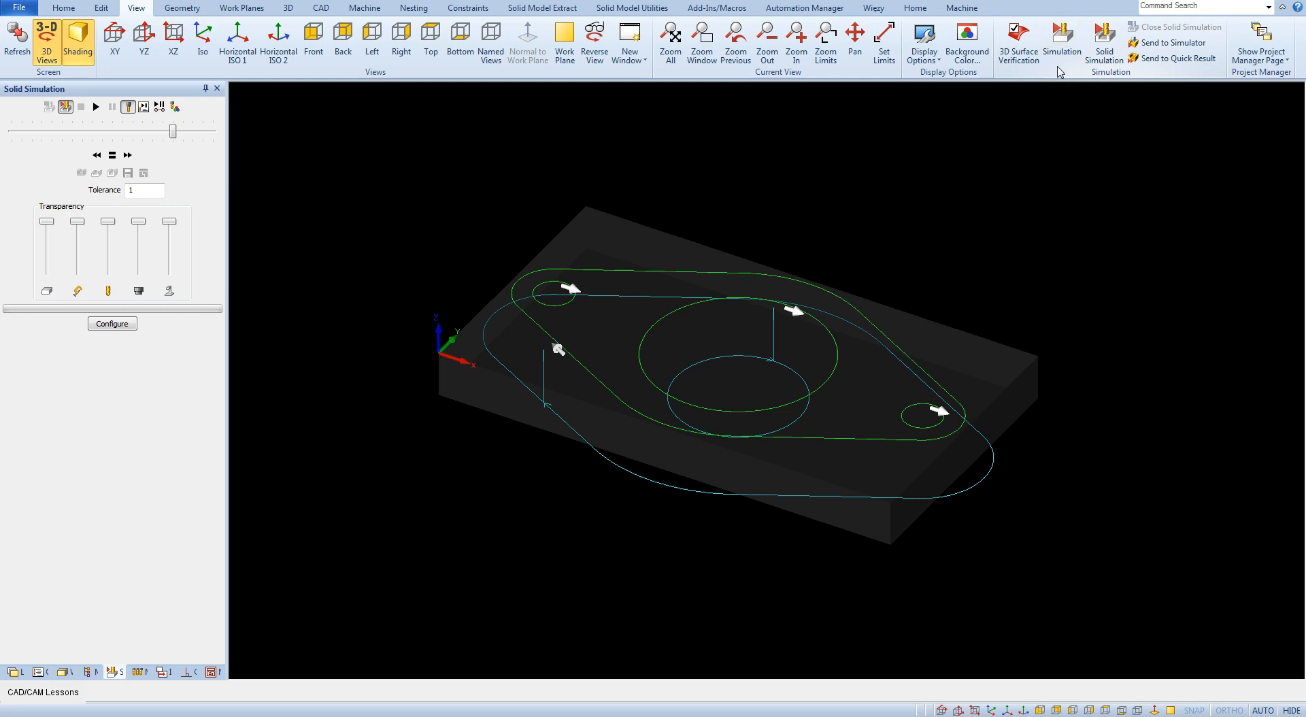
mouse_move(997, 184)
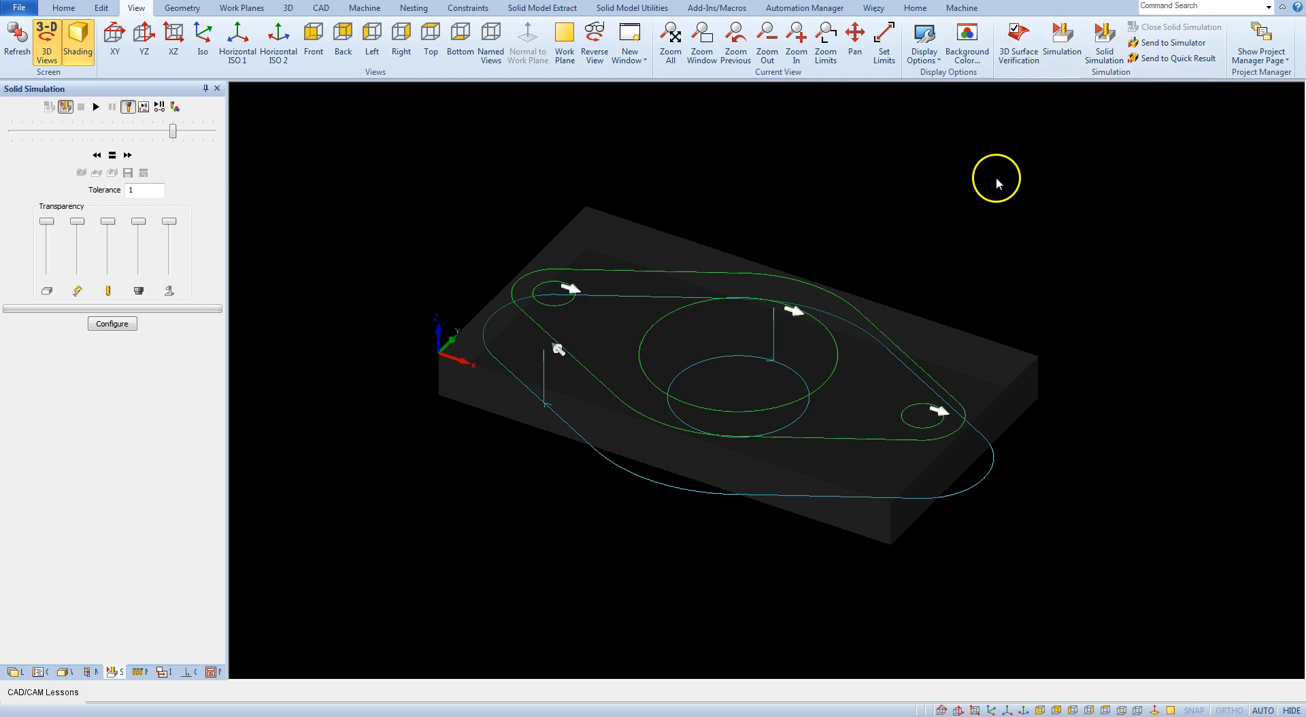
mouse_move(751, 208)
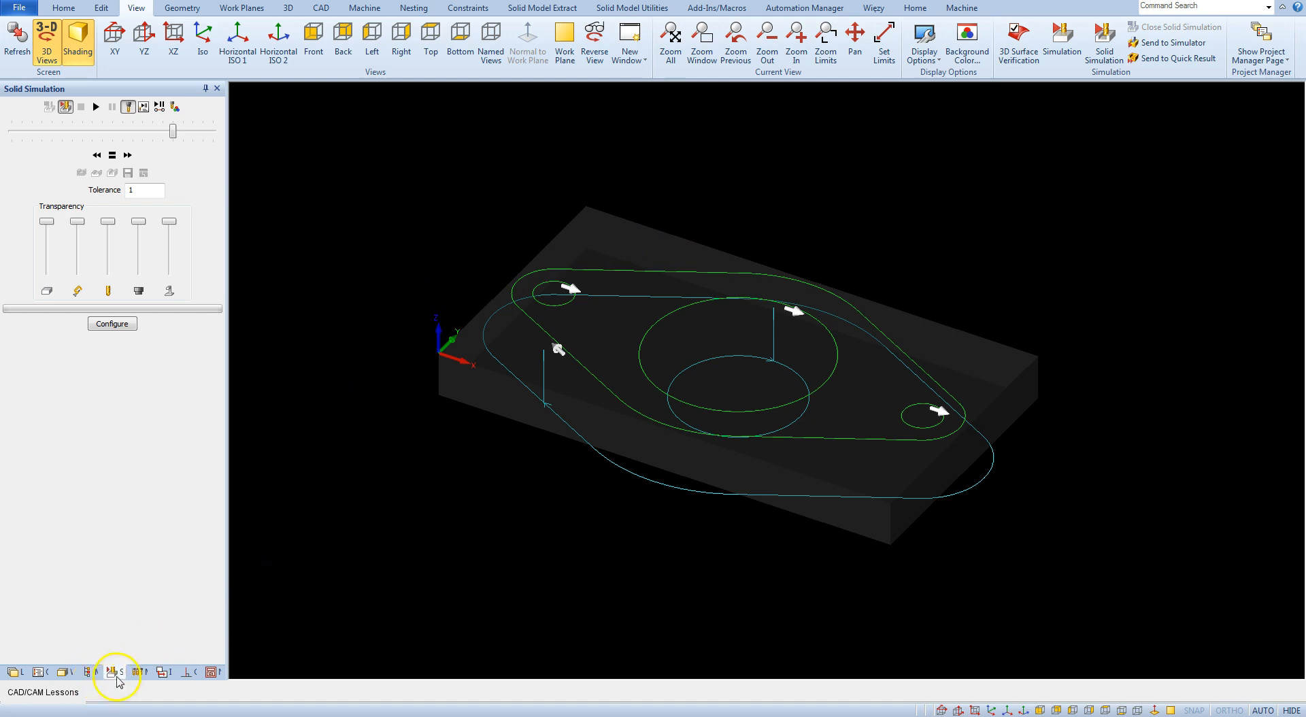
mouse_move(120, 674)
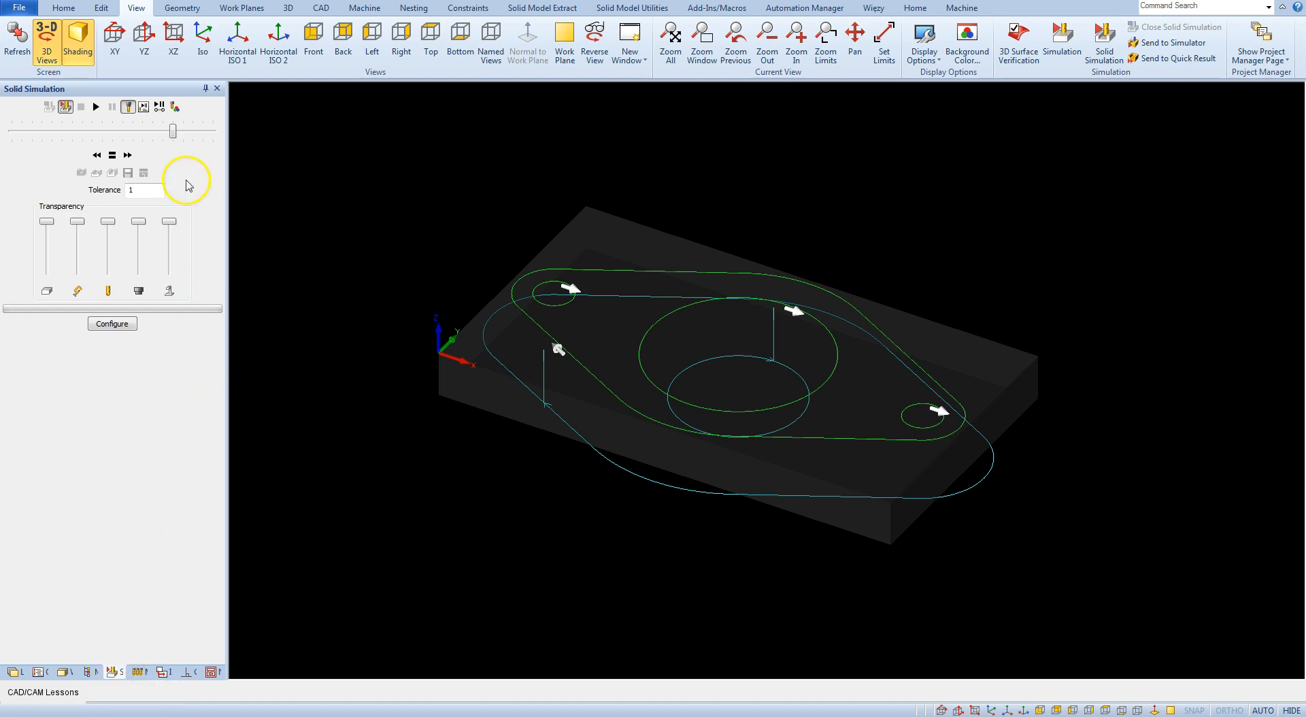
mouse_move(193, 168)
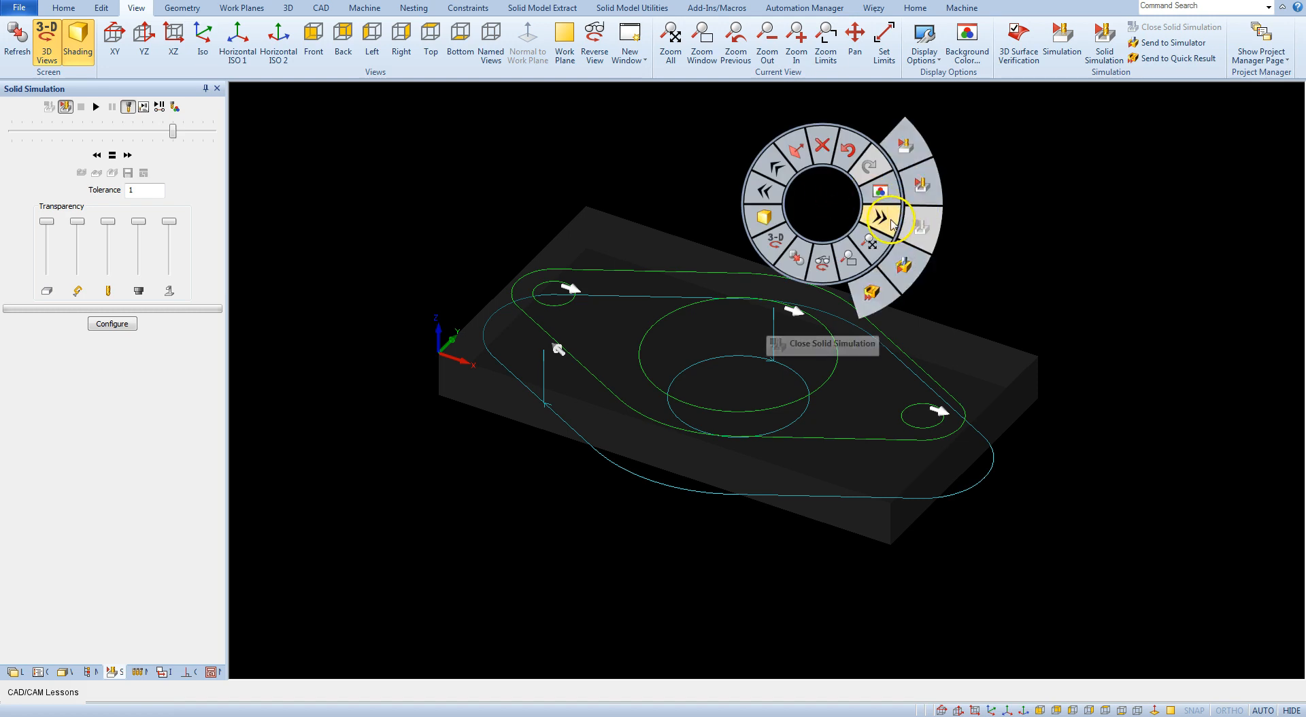
mouse_move(923, 184)
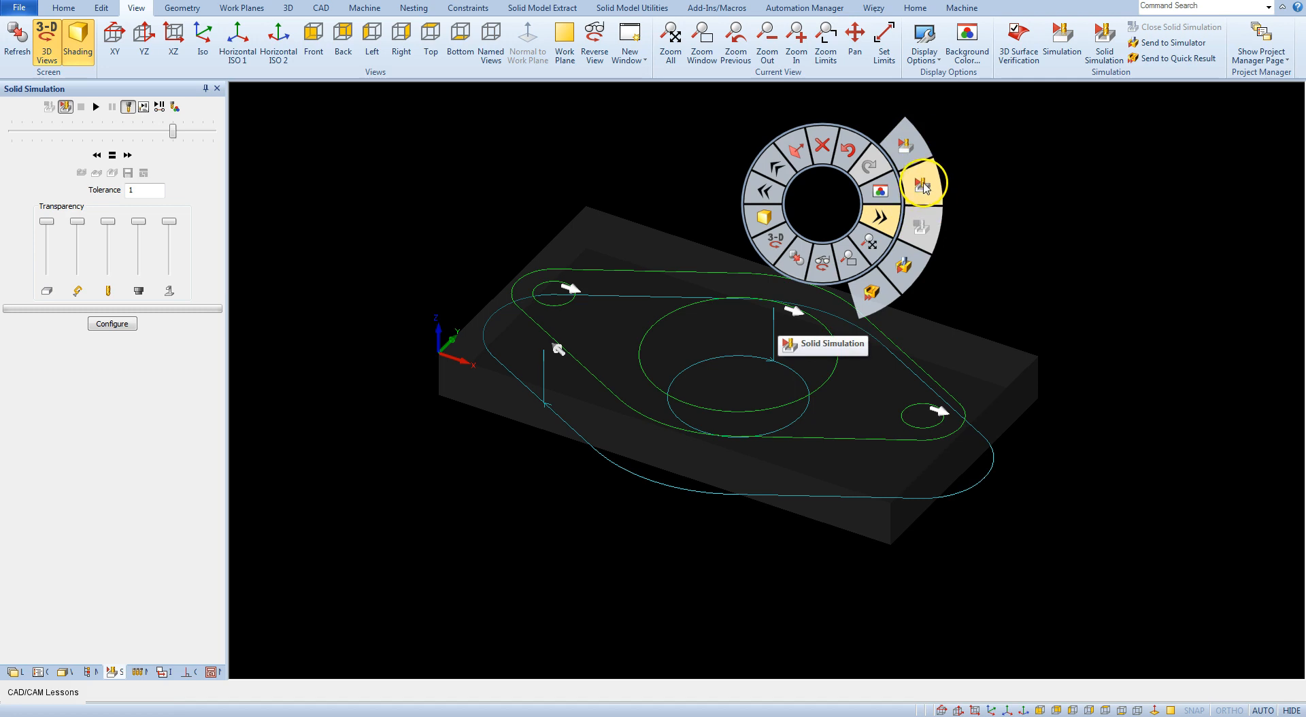
mouse_move(930, 206)
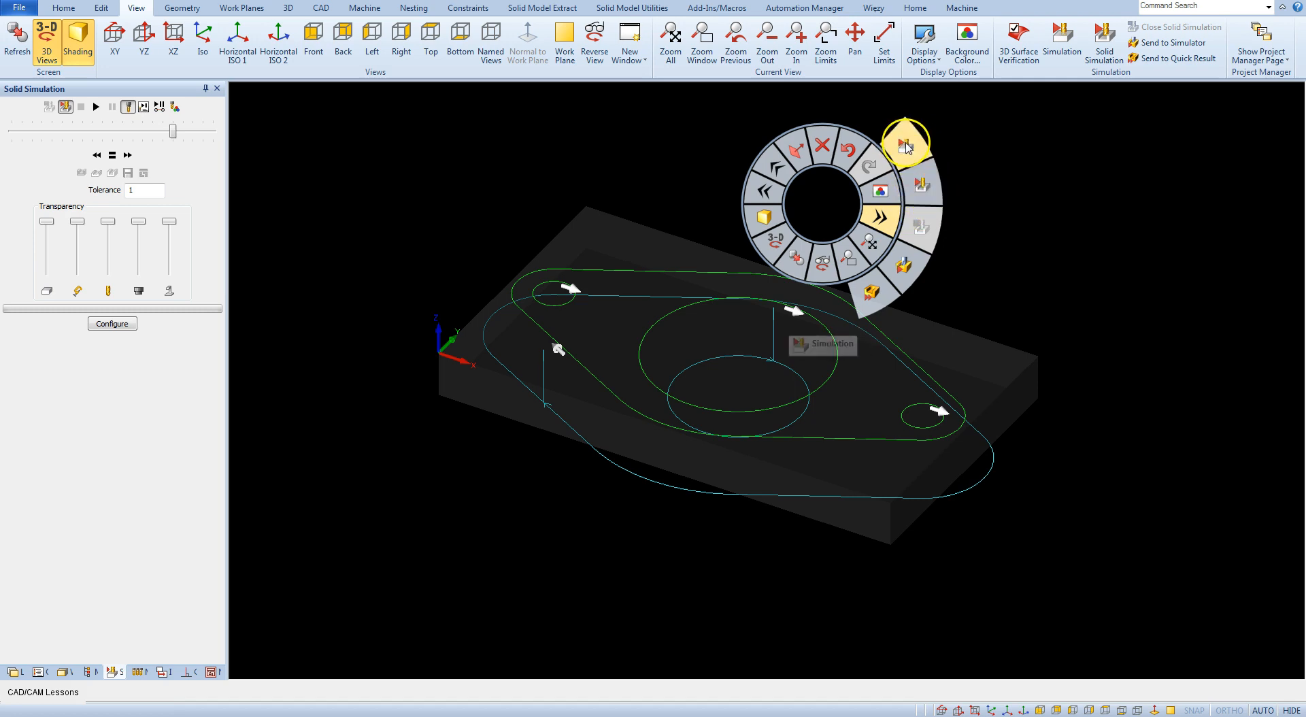
mouse_move(921, 184)
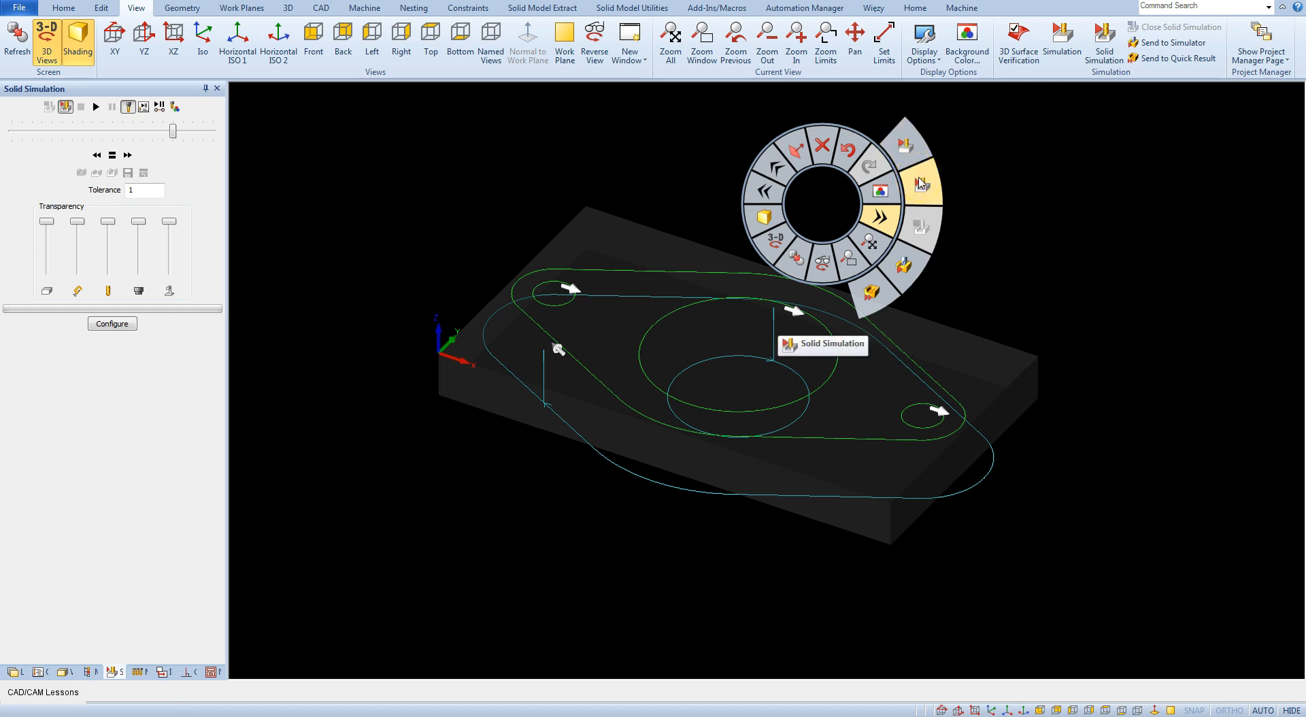
mouse_move(907, 143)
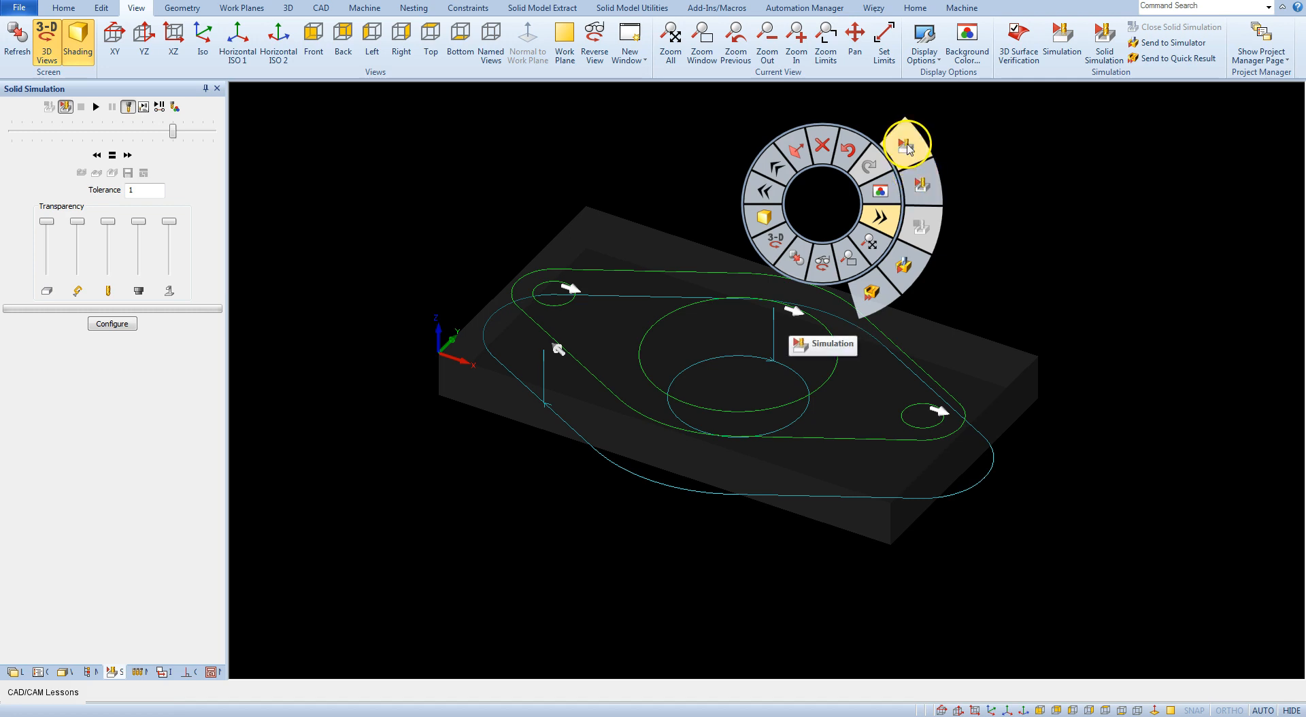
mouse_move(919, 181)
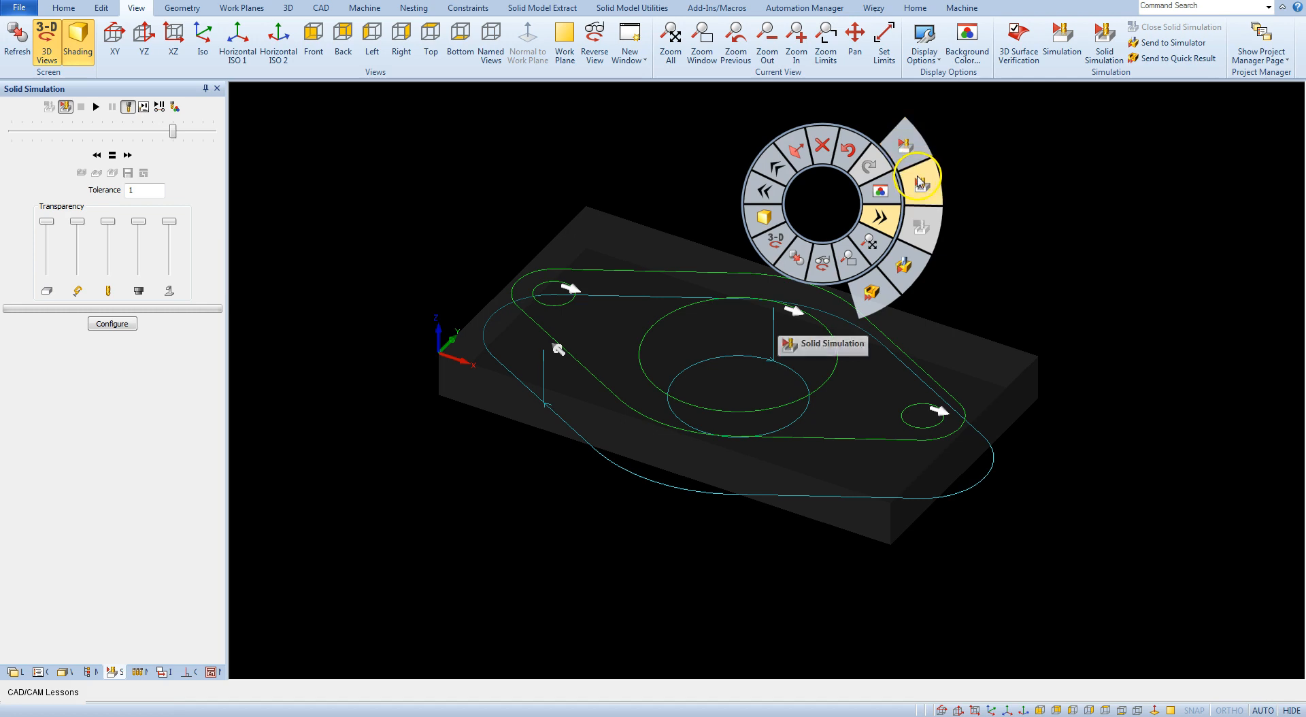
mouse_move(920, 184)
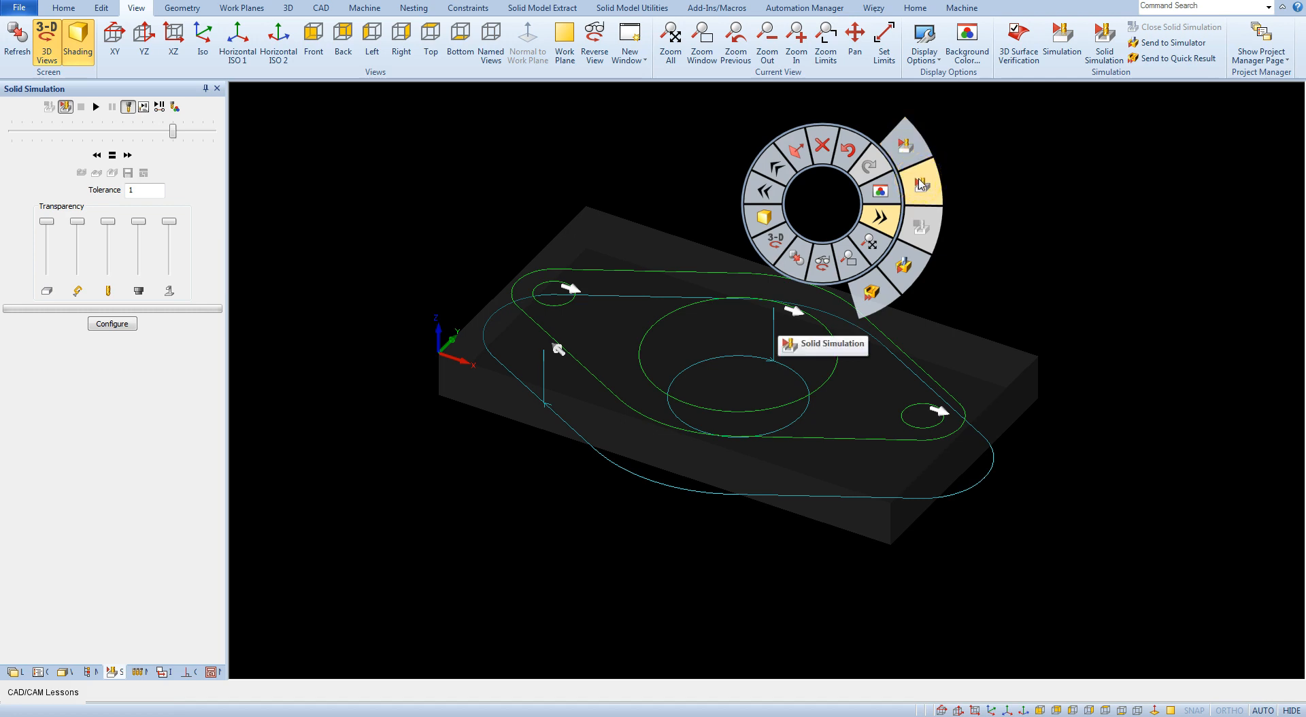
mouse_move(905, 149)
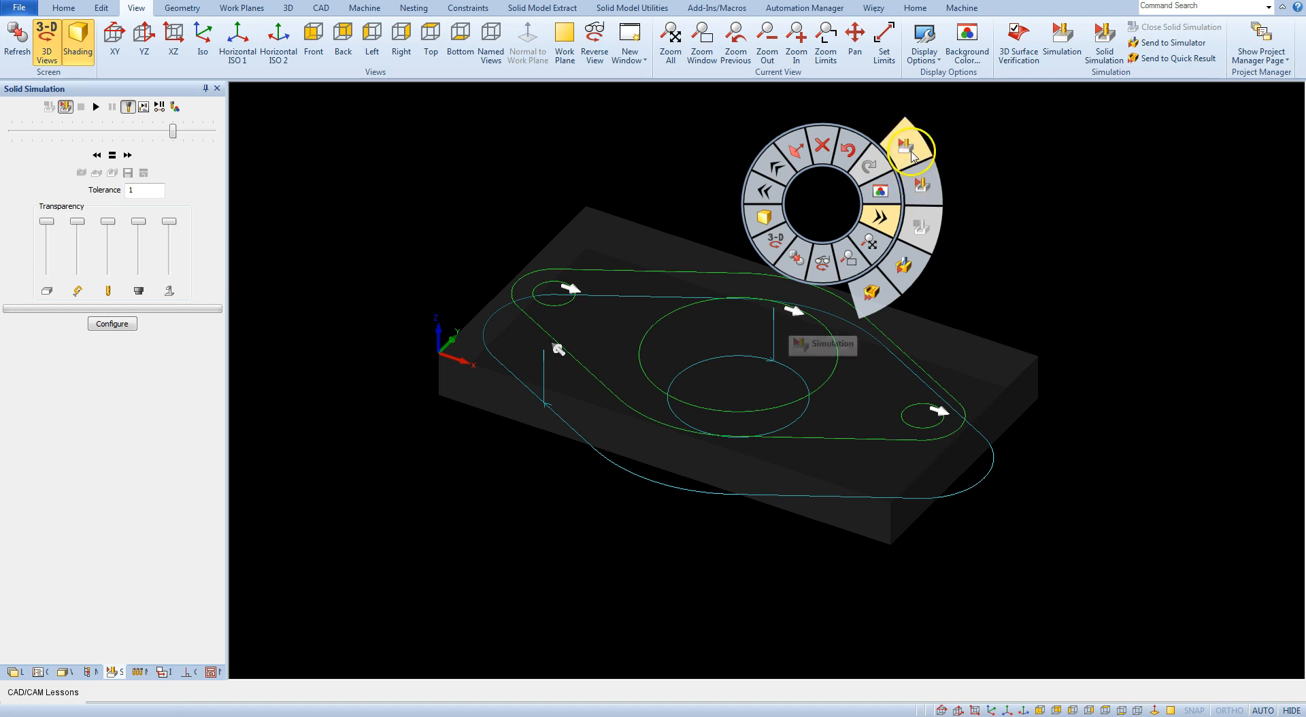
mouse_move(912, 152)
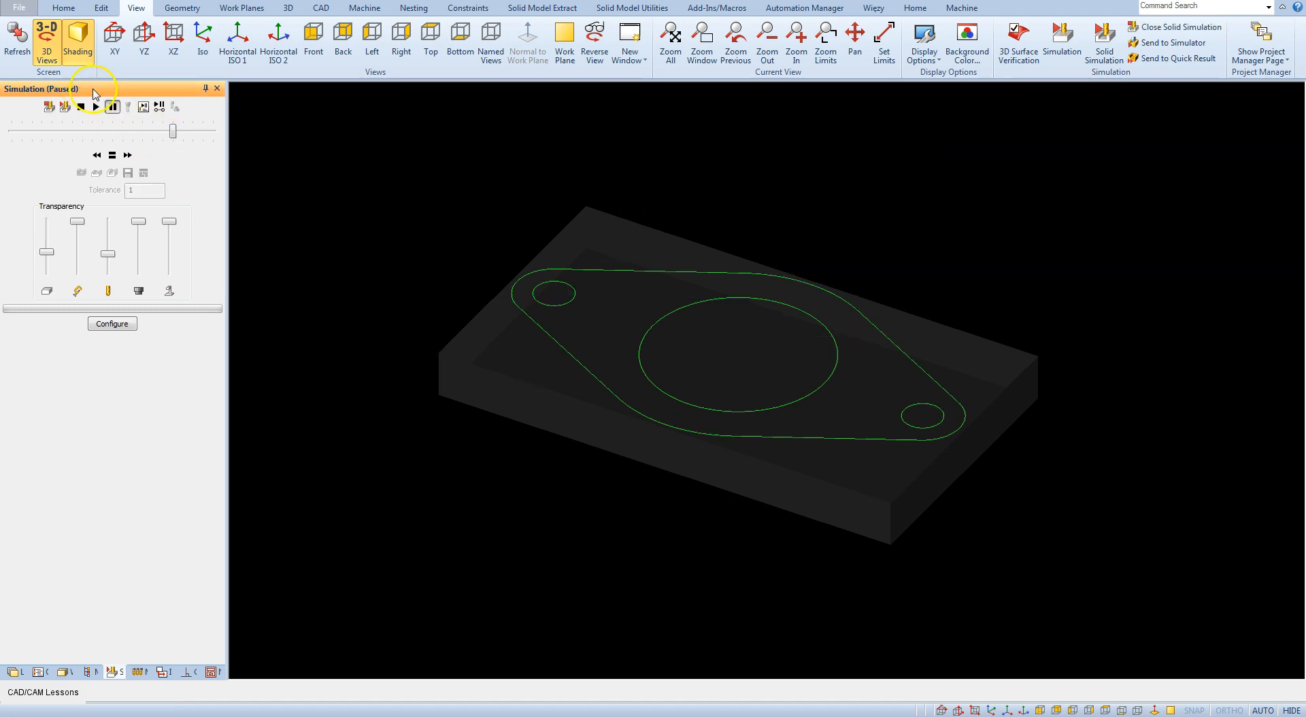
Play the flange finish-pass toolpath simulation from the Simulation panel, then stop it
click(95, 106)
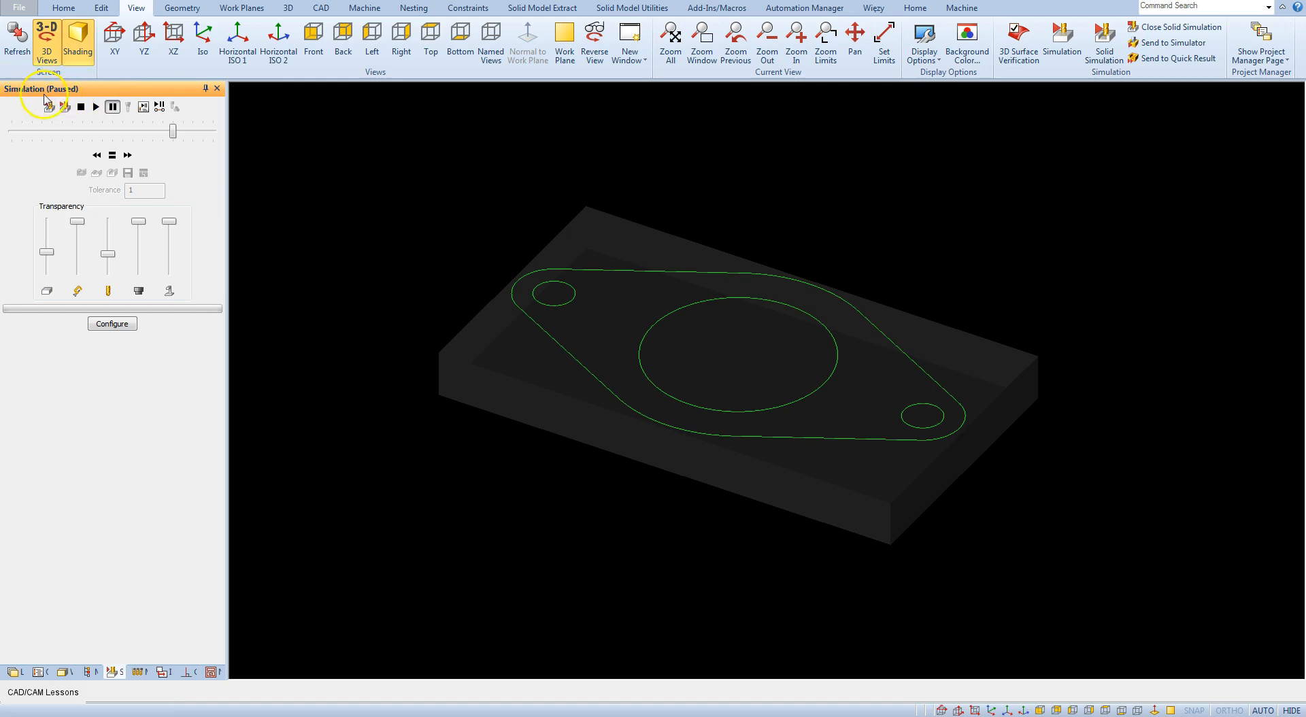
mouse_move(65, 106)
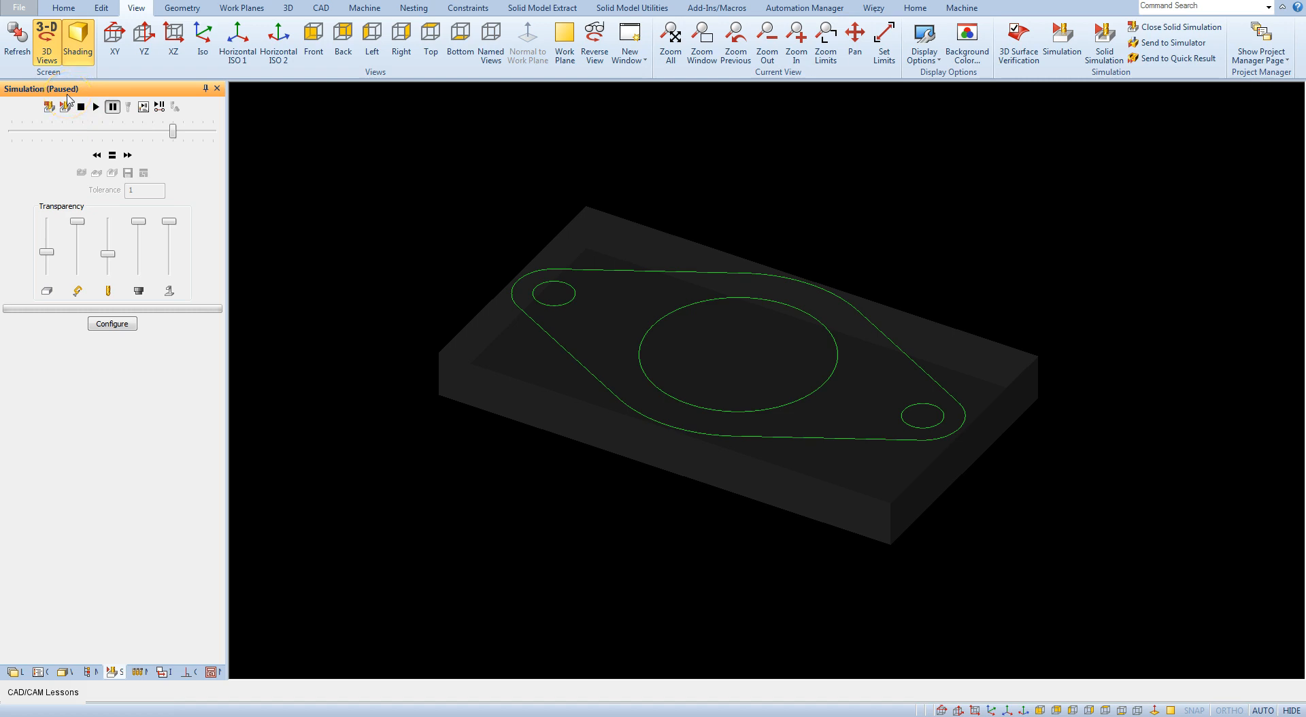
mouse_move(328, 192)
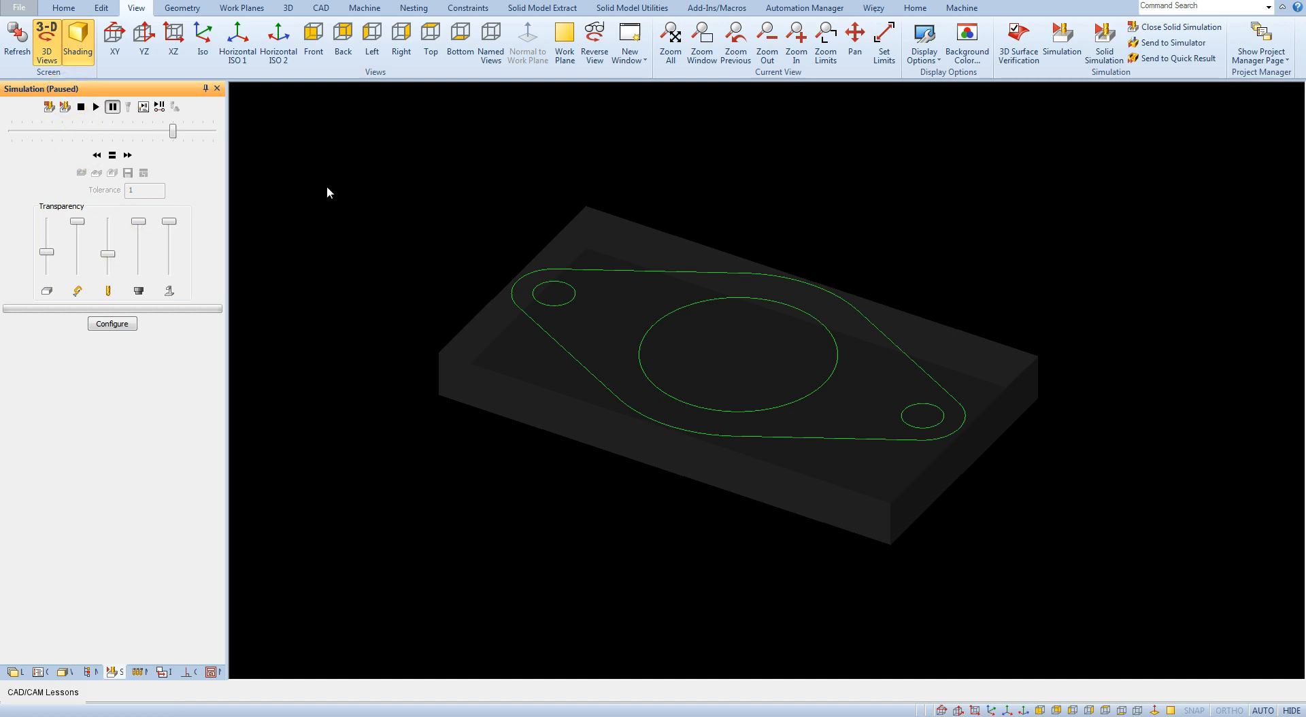
mouse_move(95, 106)
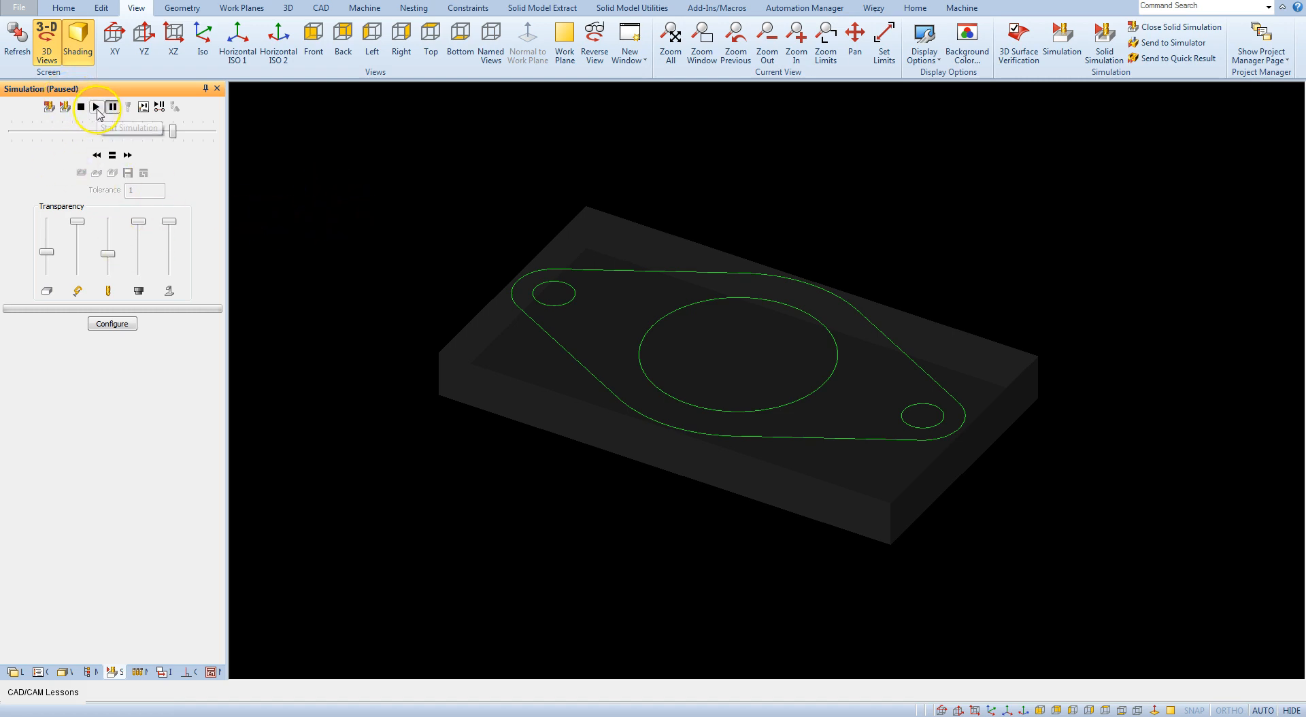
click(96, 106)
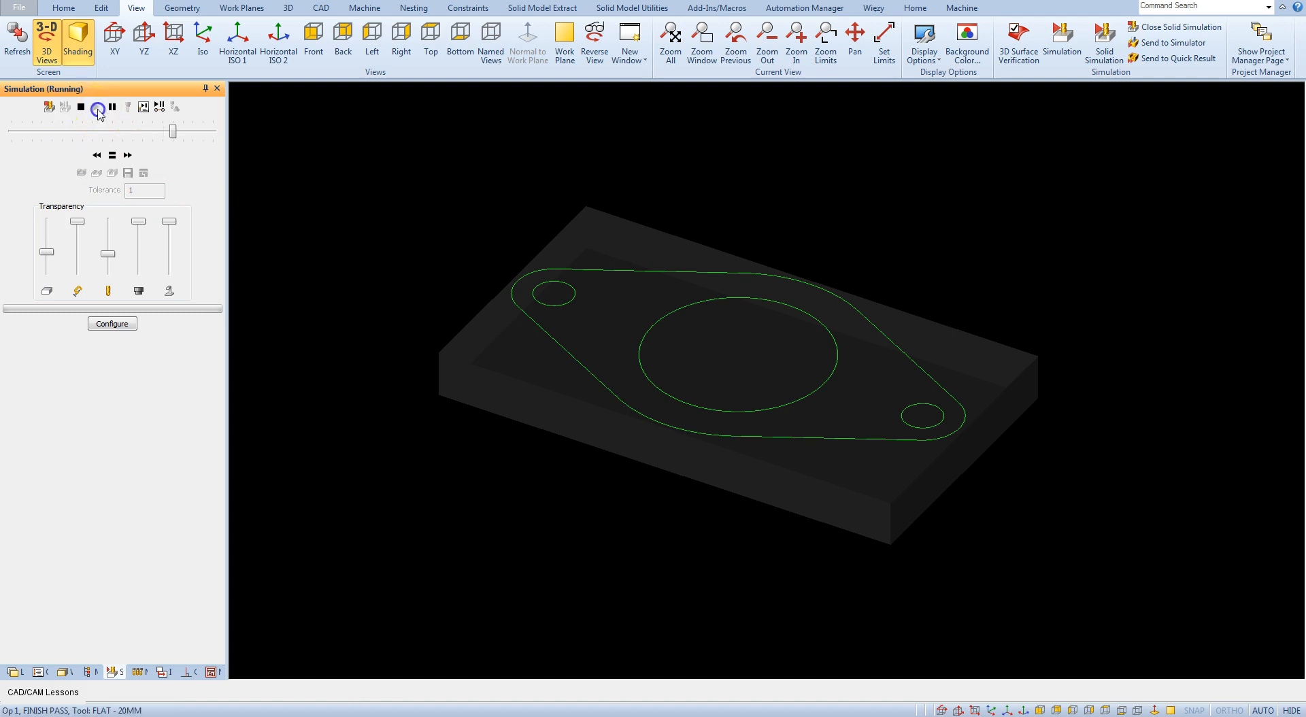
click(96, 106)
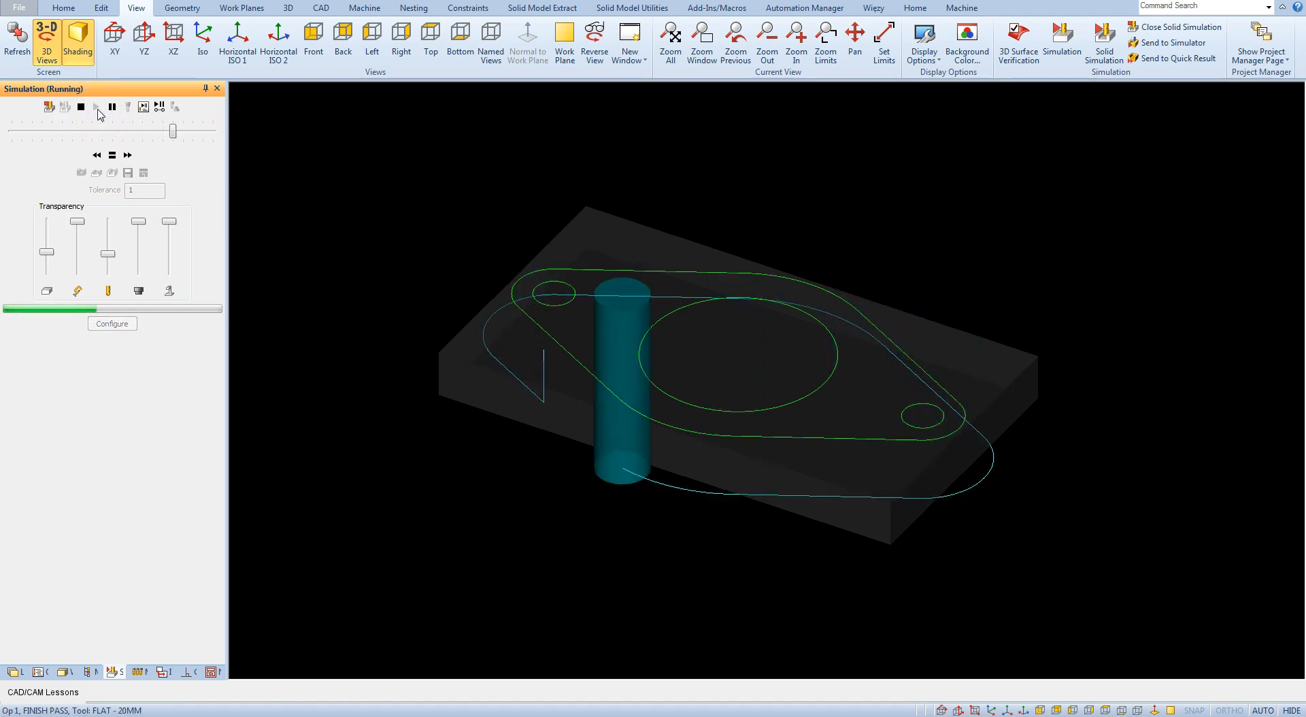
click(80, 106)
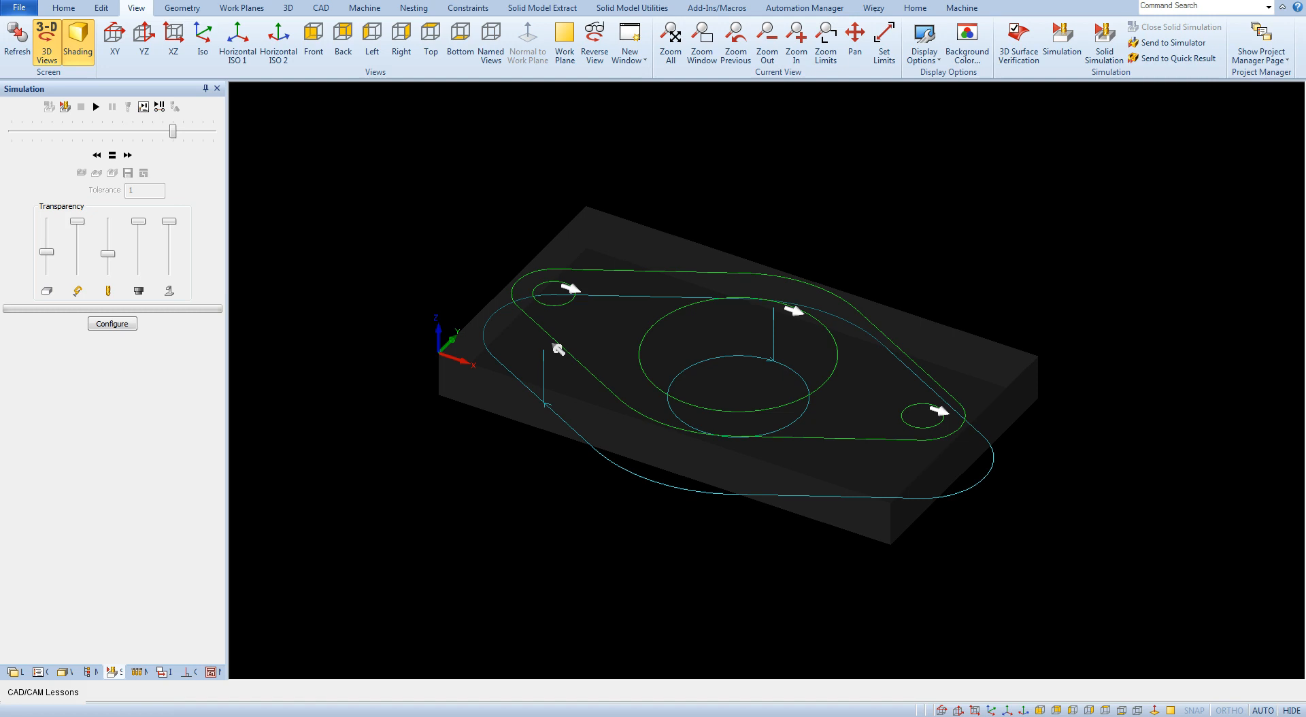
mouse_move(1259, 537)
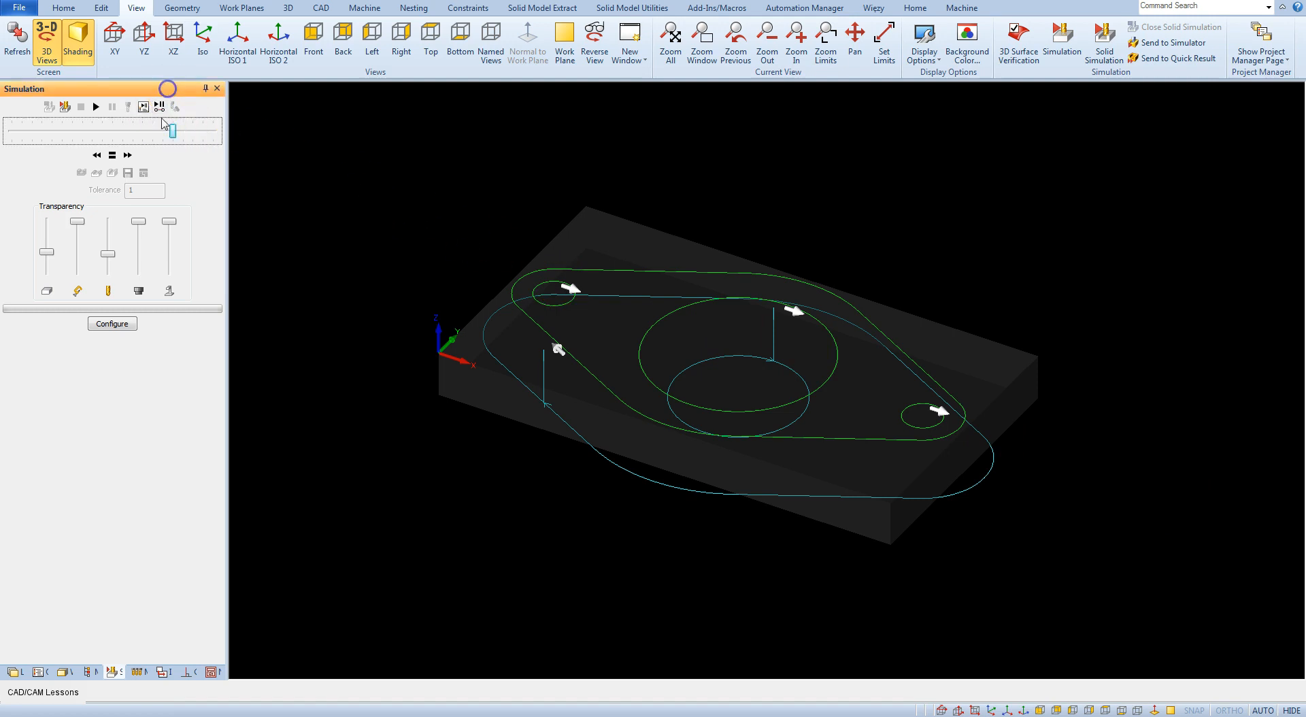
mouse_move(158, 106)
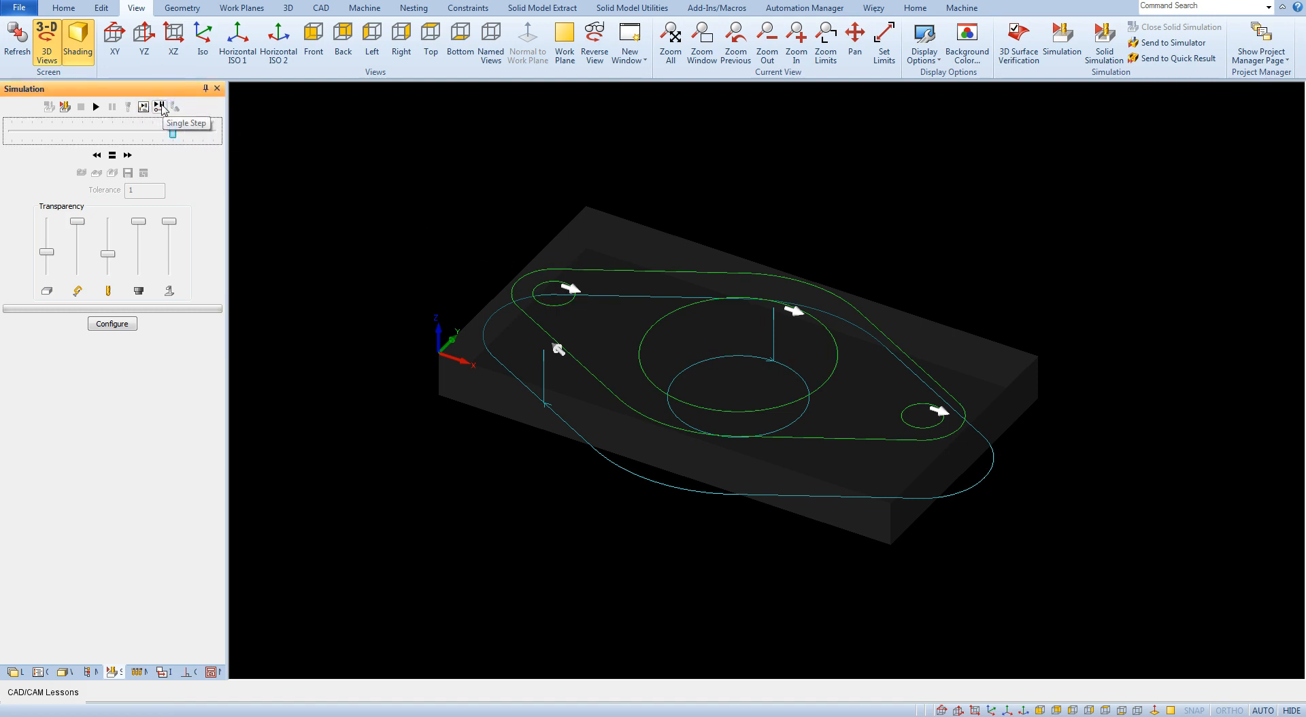
mouse_move(159, 106)
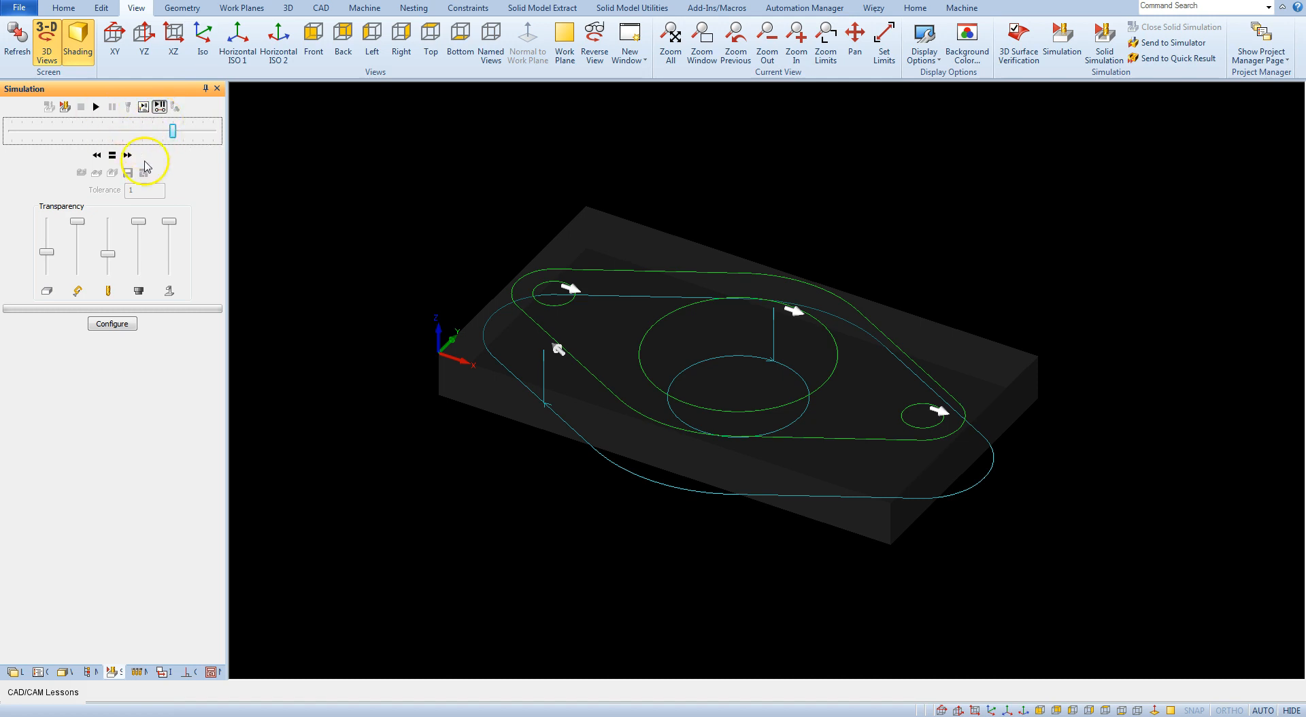
Step and run the cutter around the flange outline on the finish pass, then stop the simulation
click(95, 106)
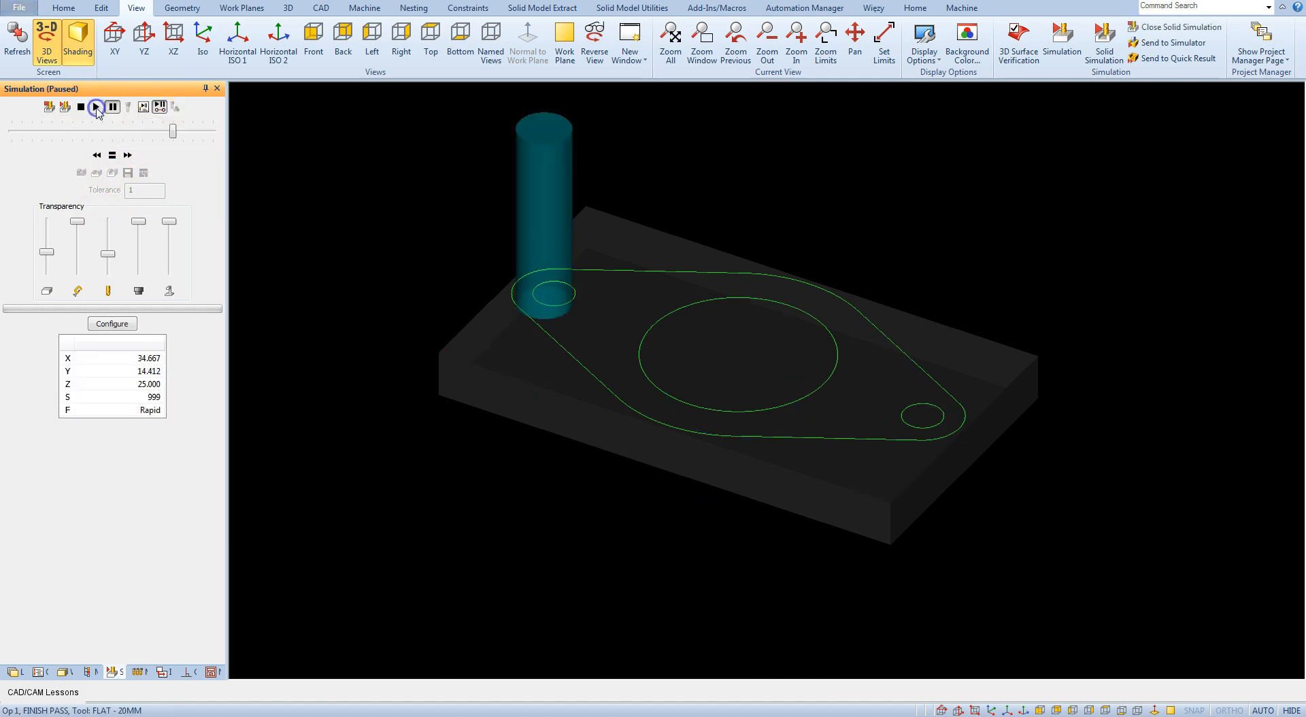
click(97, 106)
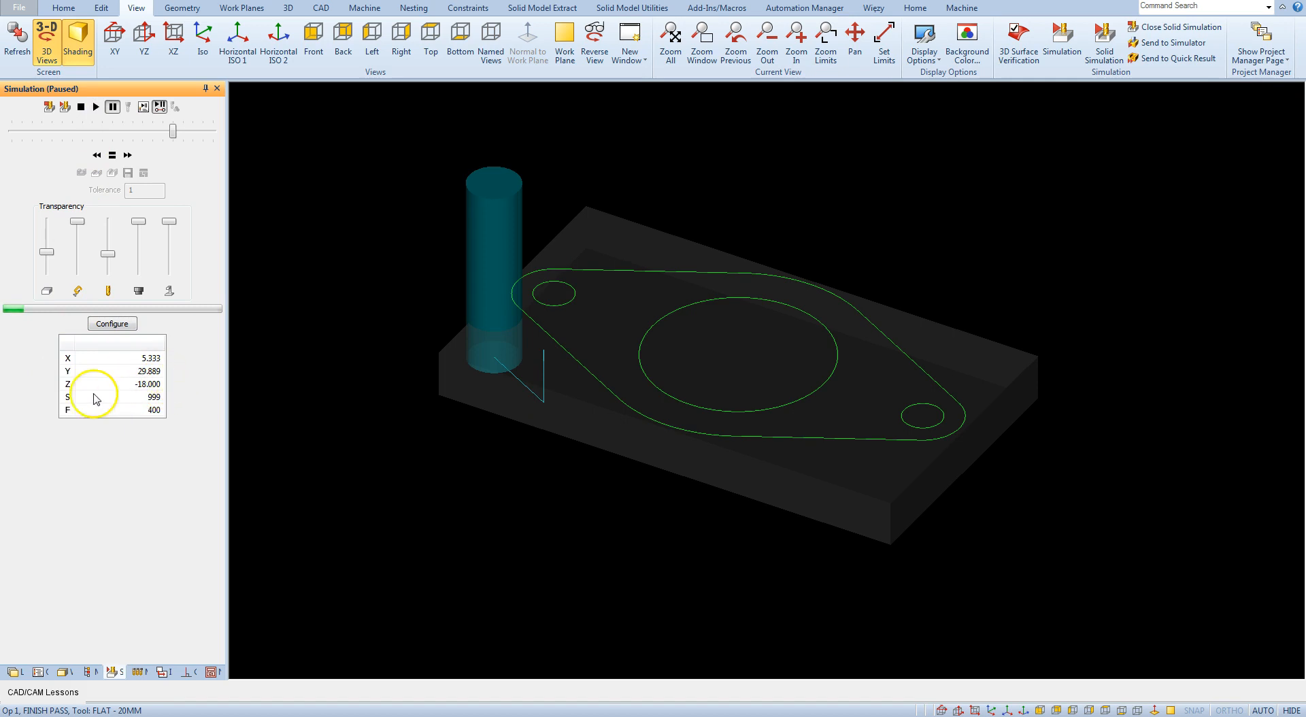
mouse_move(213, 418)
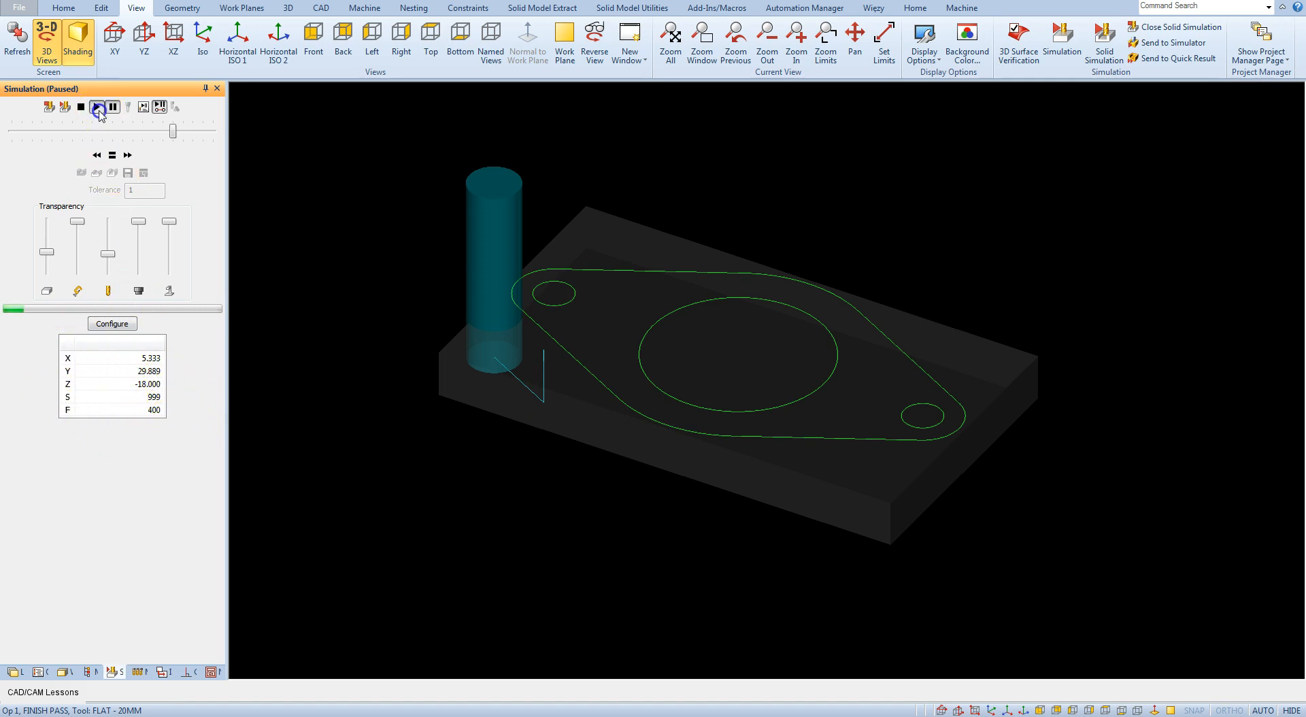
click(97, 107)
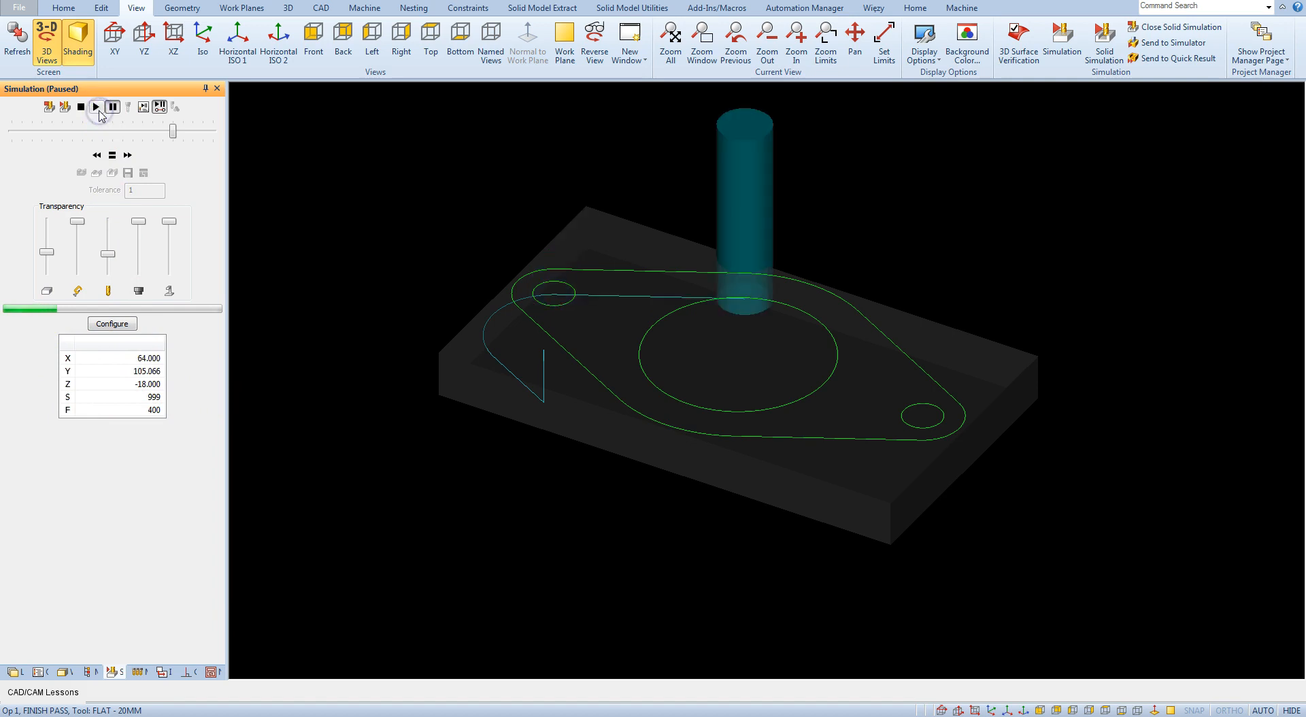
click(94, 106)
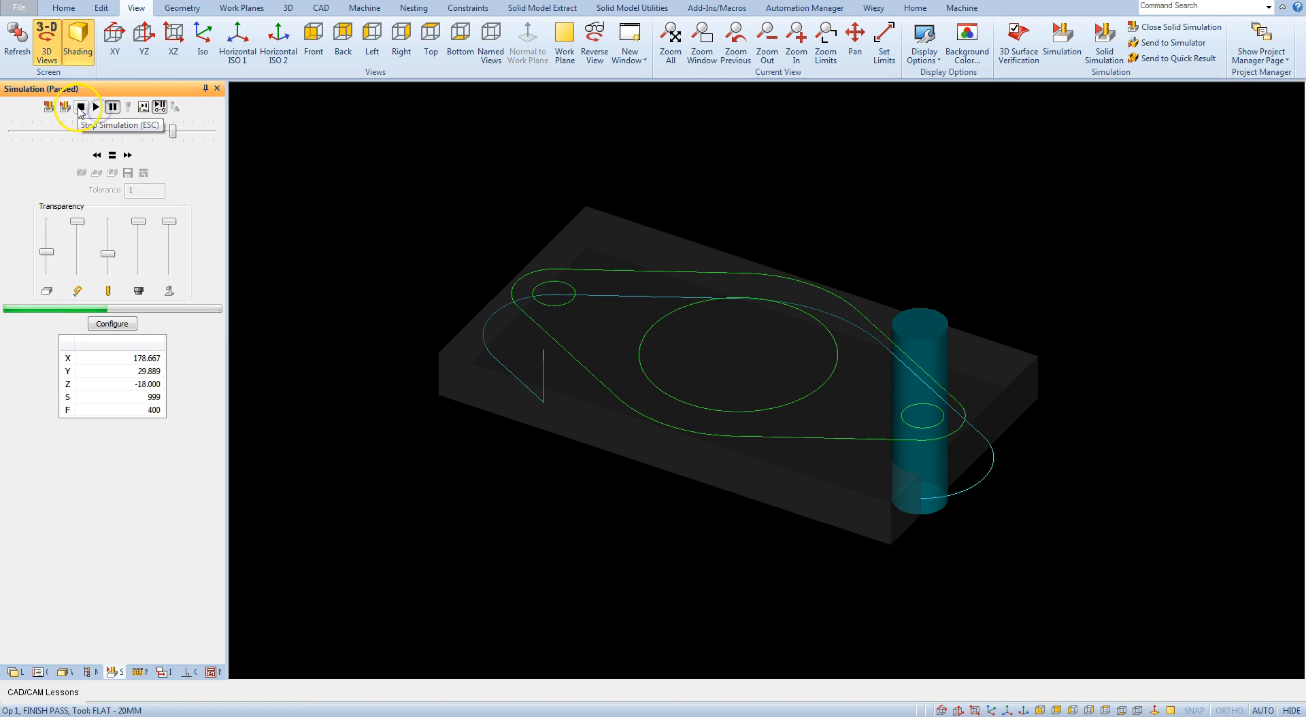
click(80, 107)
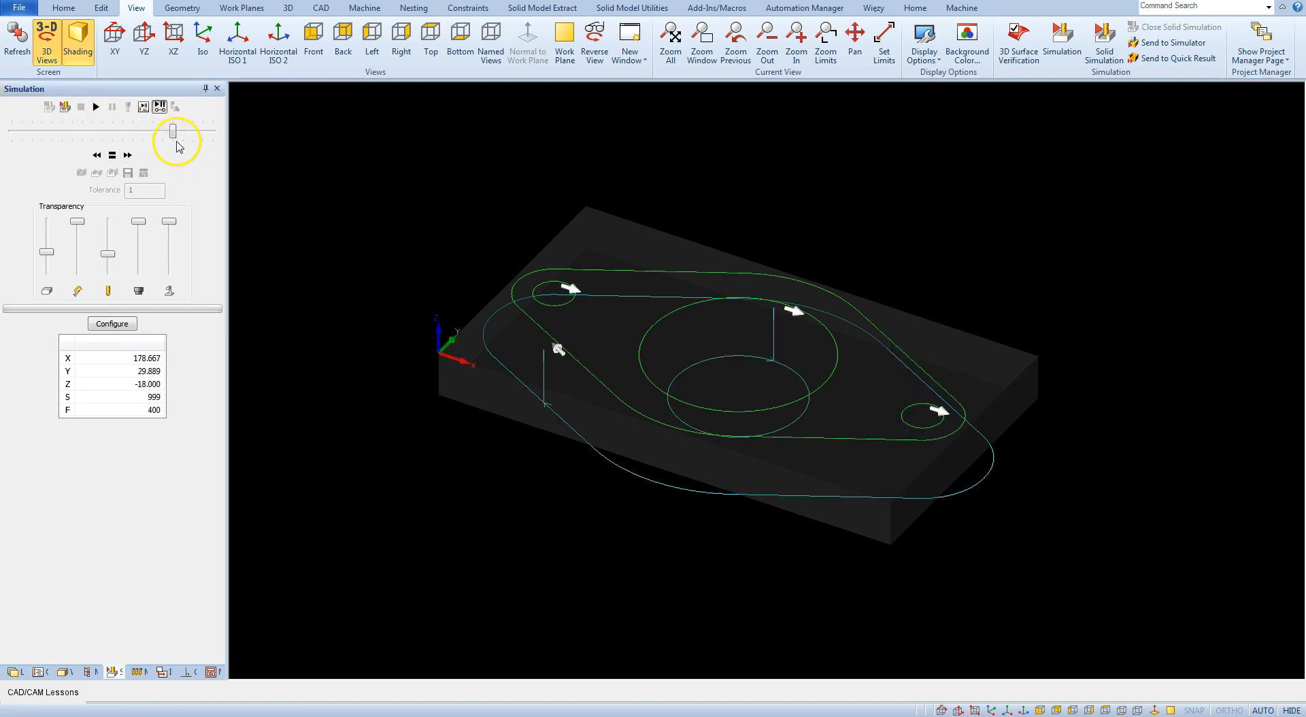
mouse_move(159, 106)
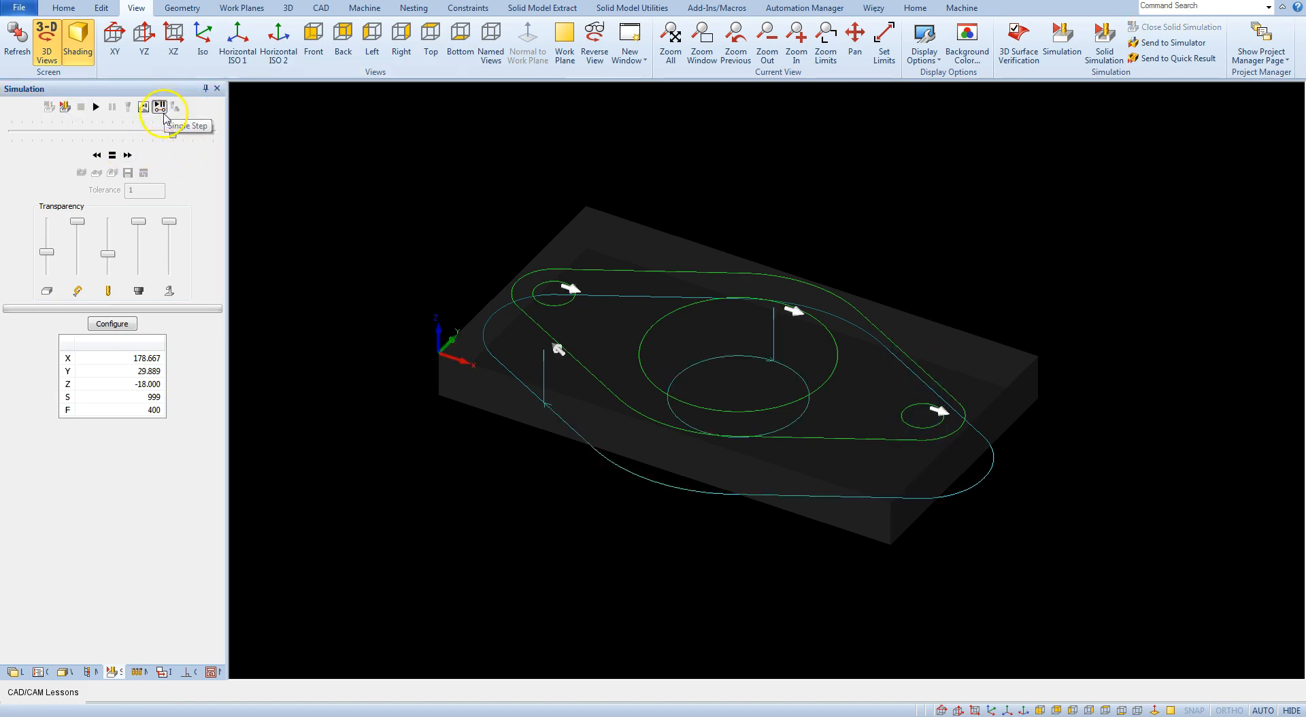
mouse_move(143, 114)
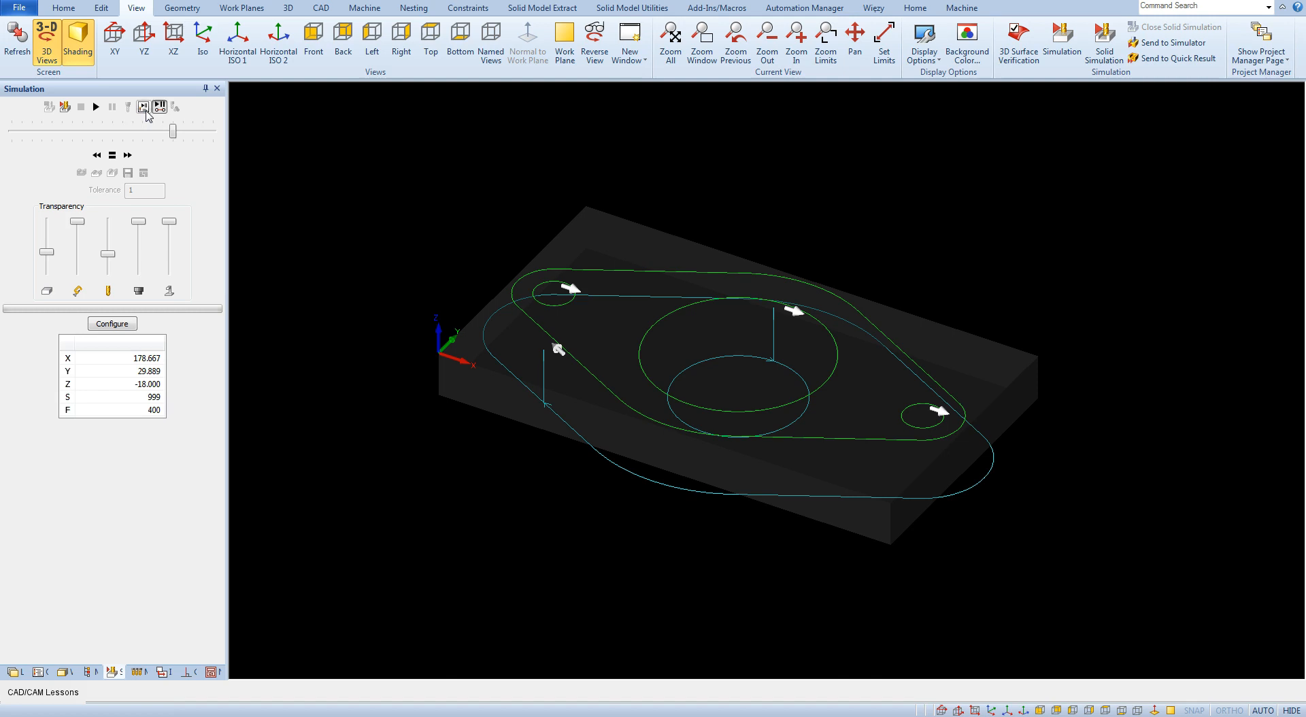
mouse_move(64, 617)
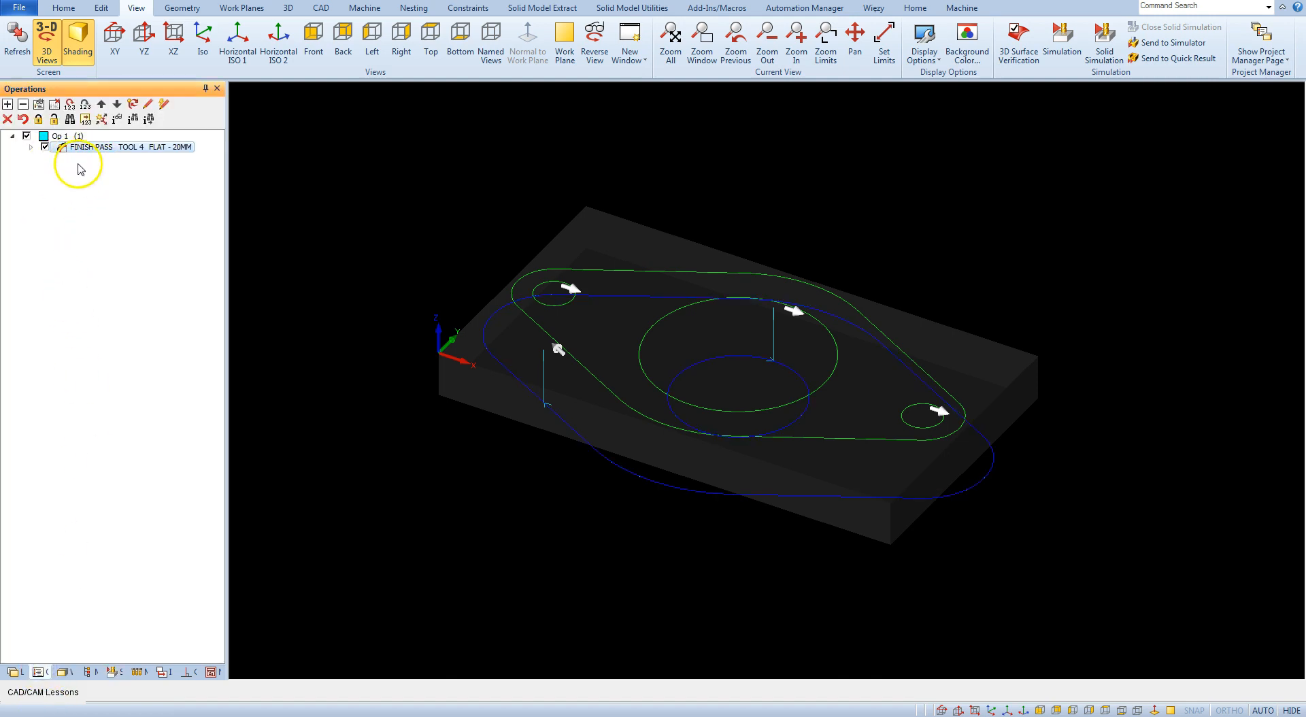
Move Geo 2 of the FINISH PASS into its own operation, giving two finish-pass operations
click(32, 146)
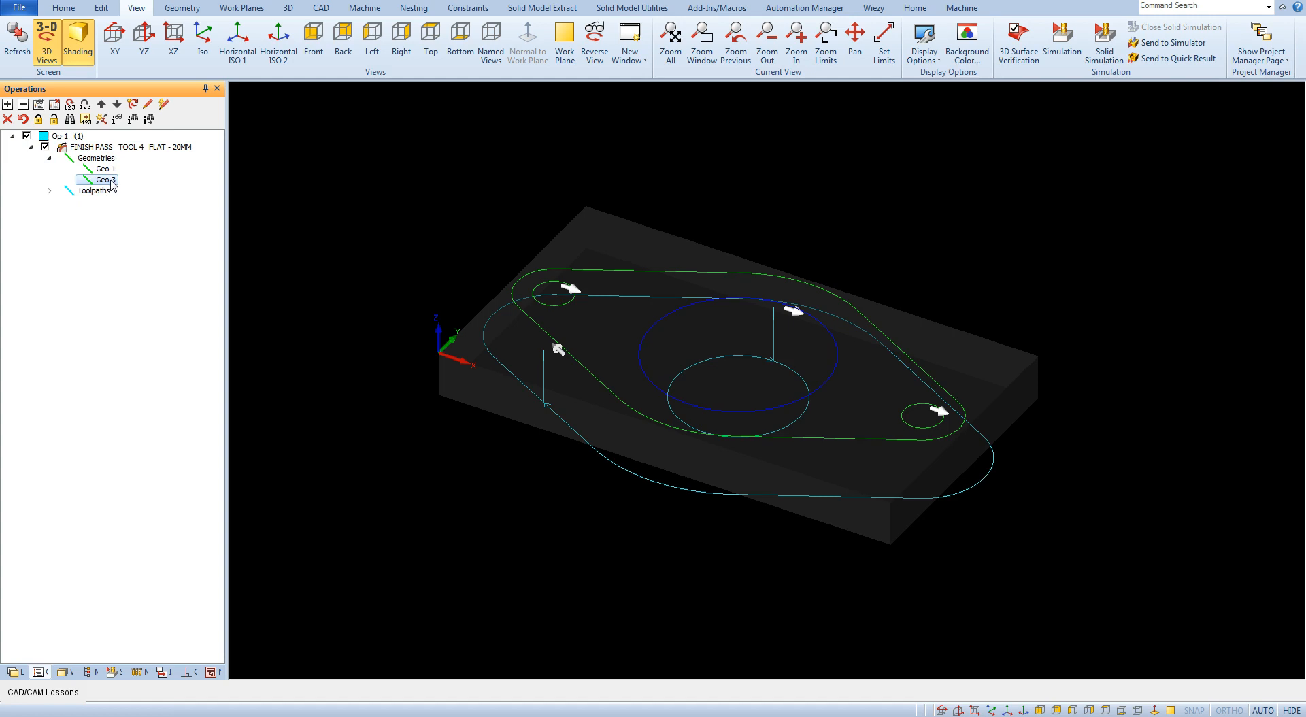
right_click(104, 180)
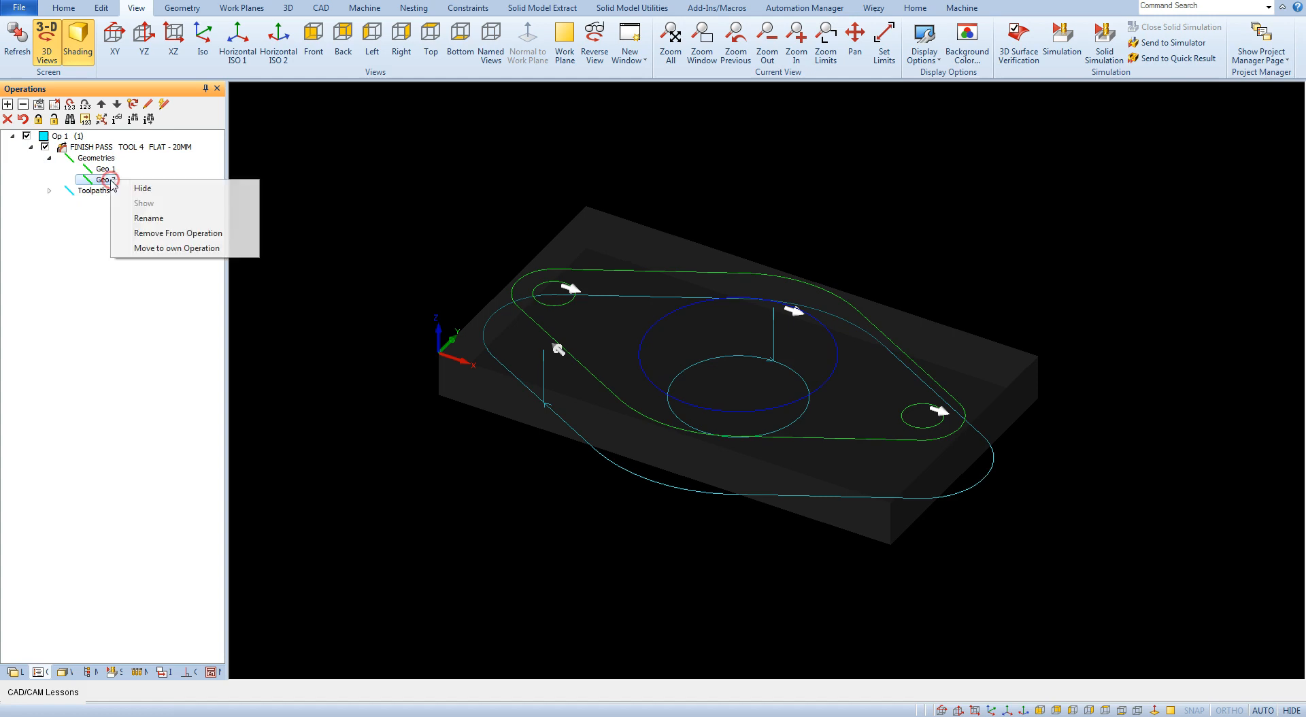
mouse_move(177, 247)
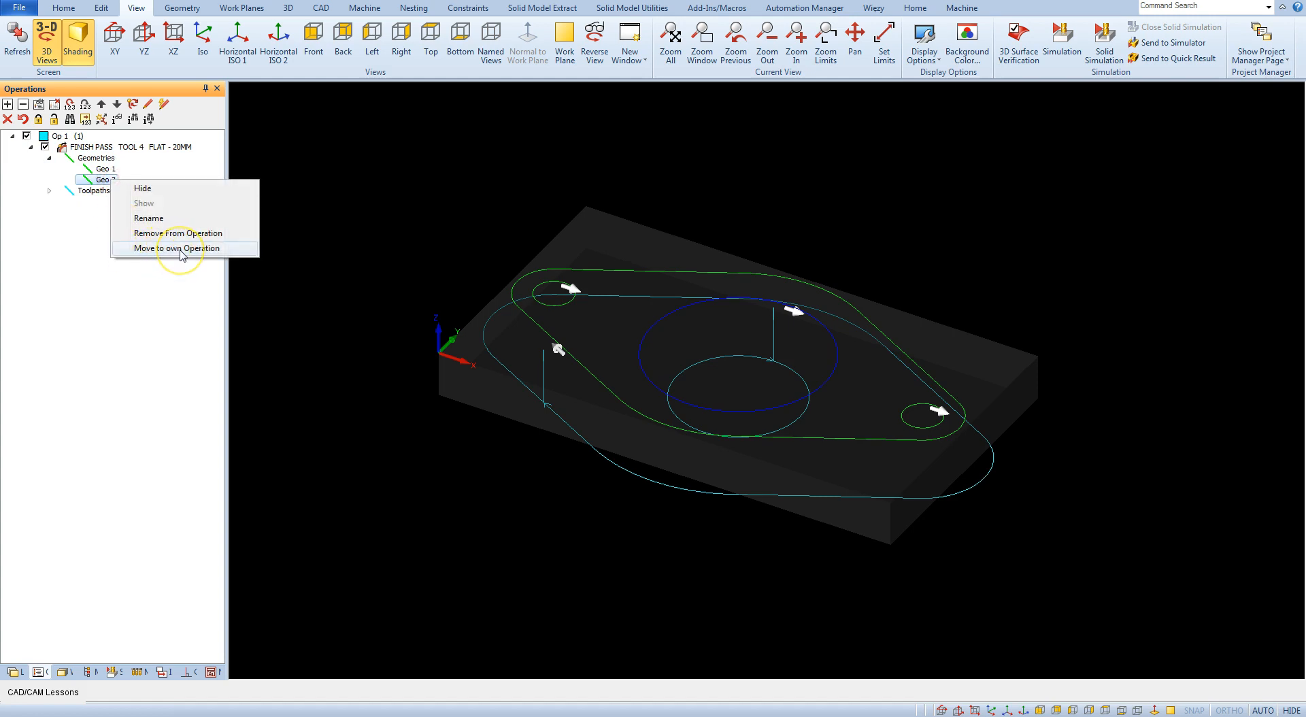
click(173, 247)
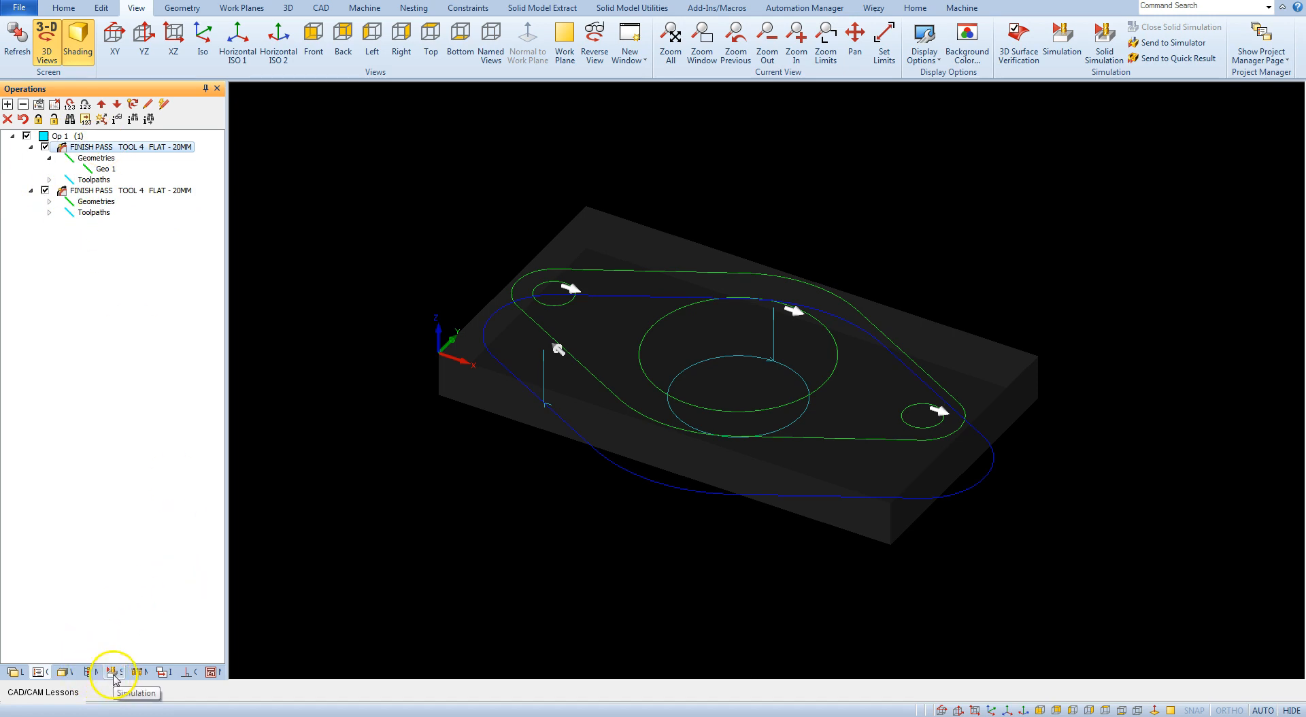
Run the split finish-pass toolpaths in the Simulation panel, pausing and resuming until the run ends
click(114, 671)
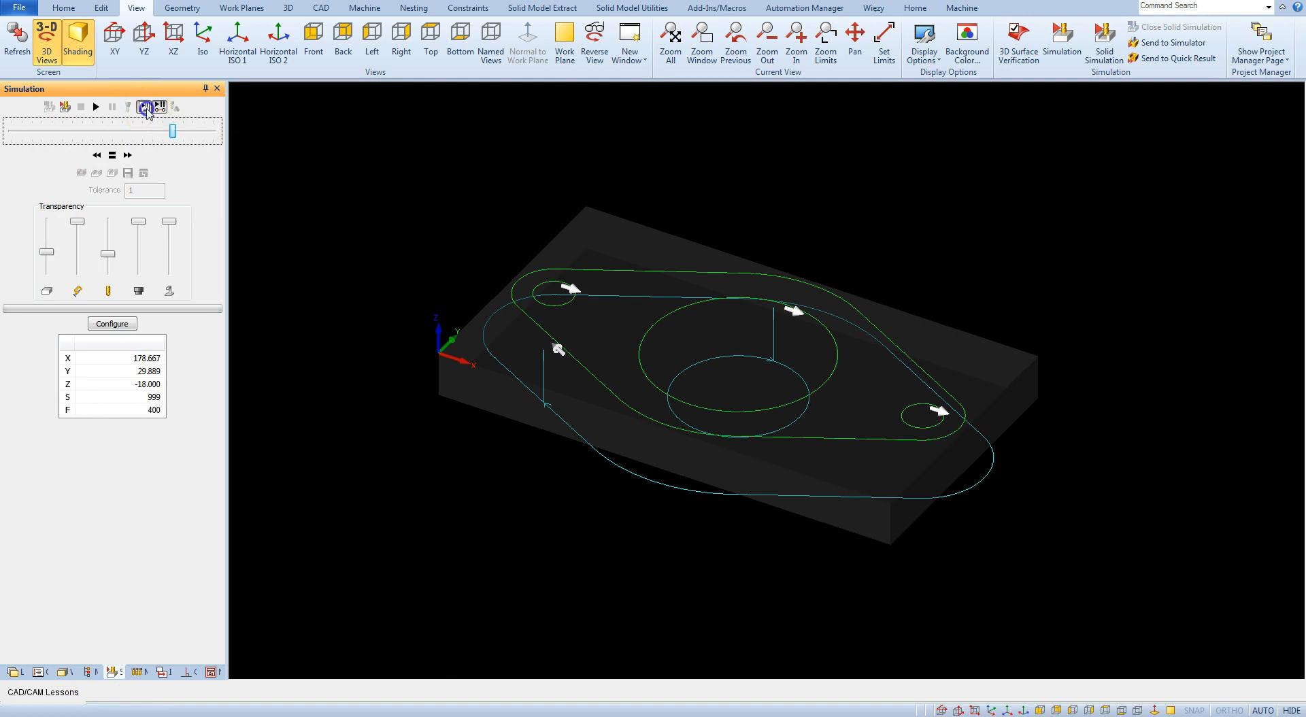
click(95, 106)
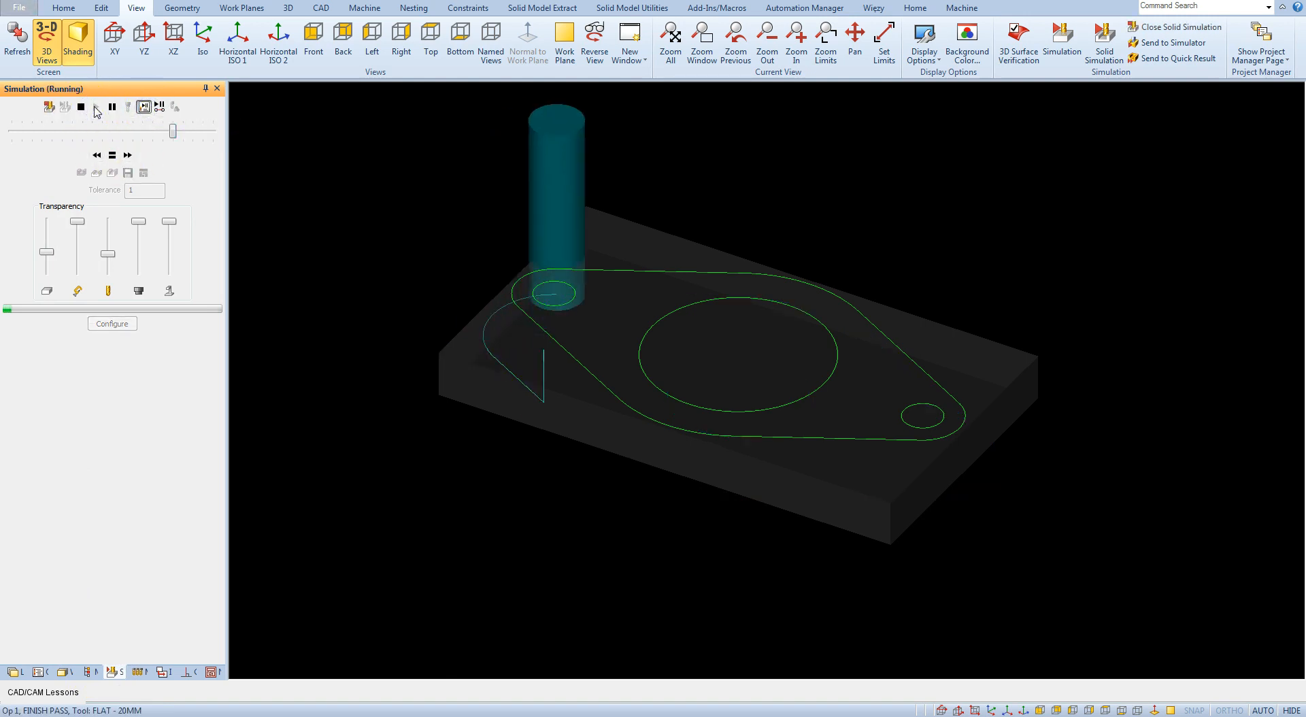
click(112, 106)
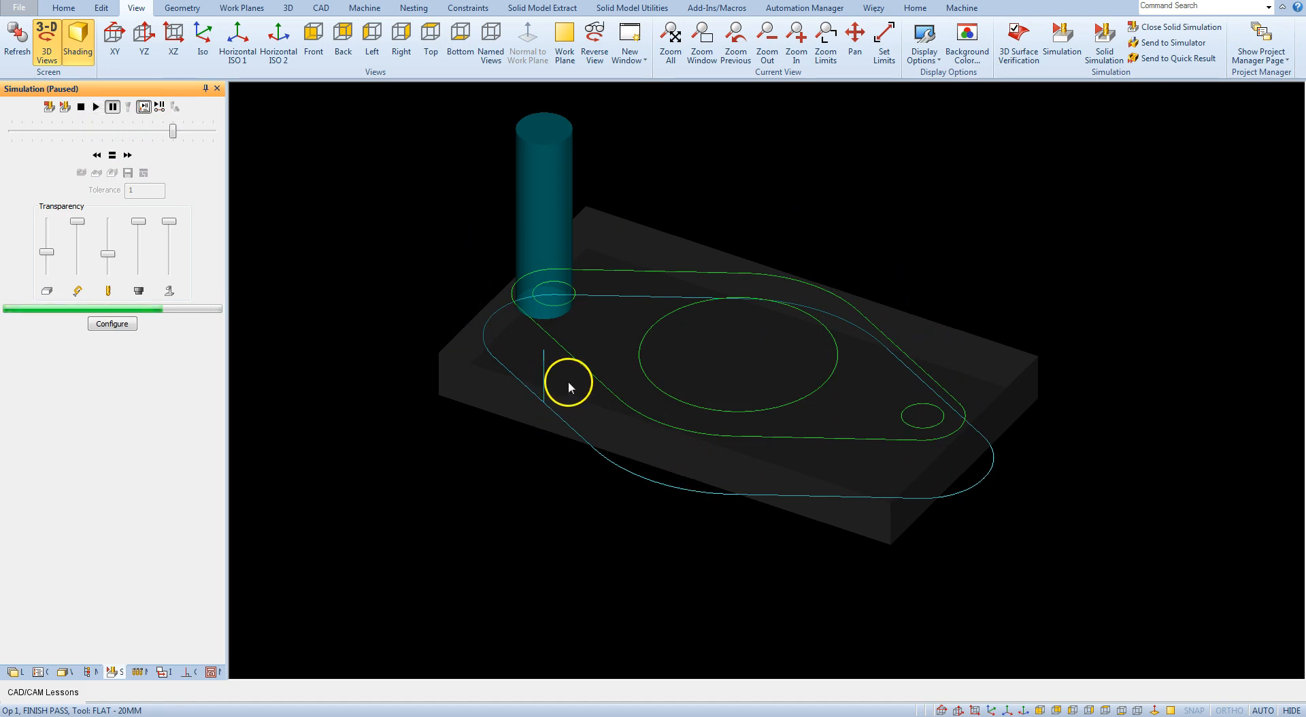
mouse_move(613, 350)
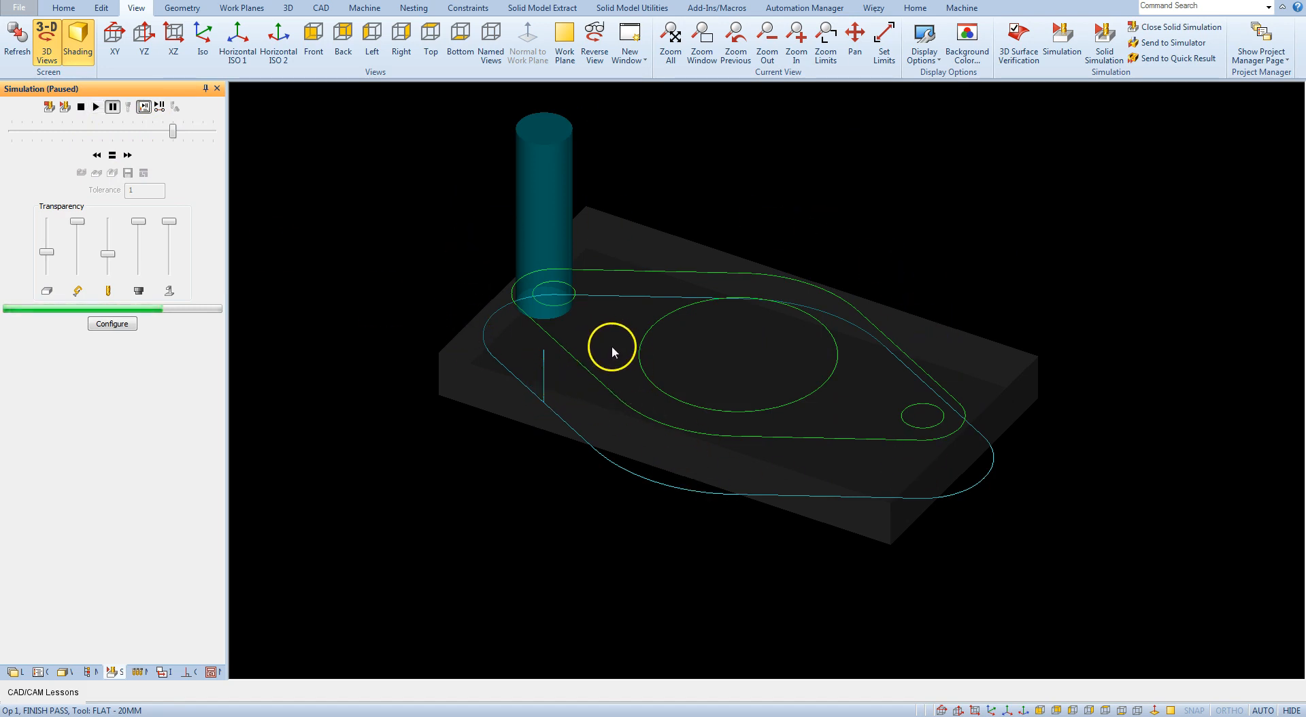
click(95, 106)
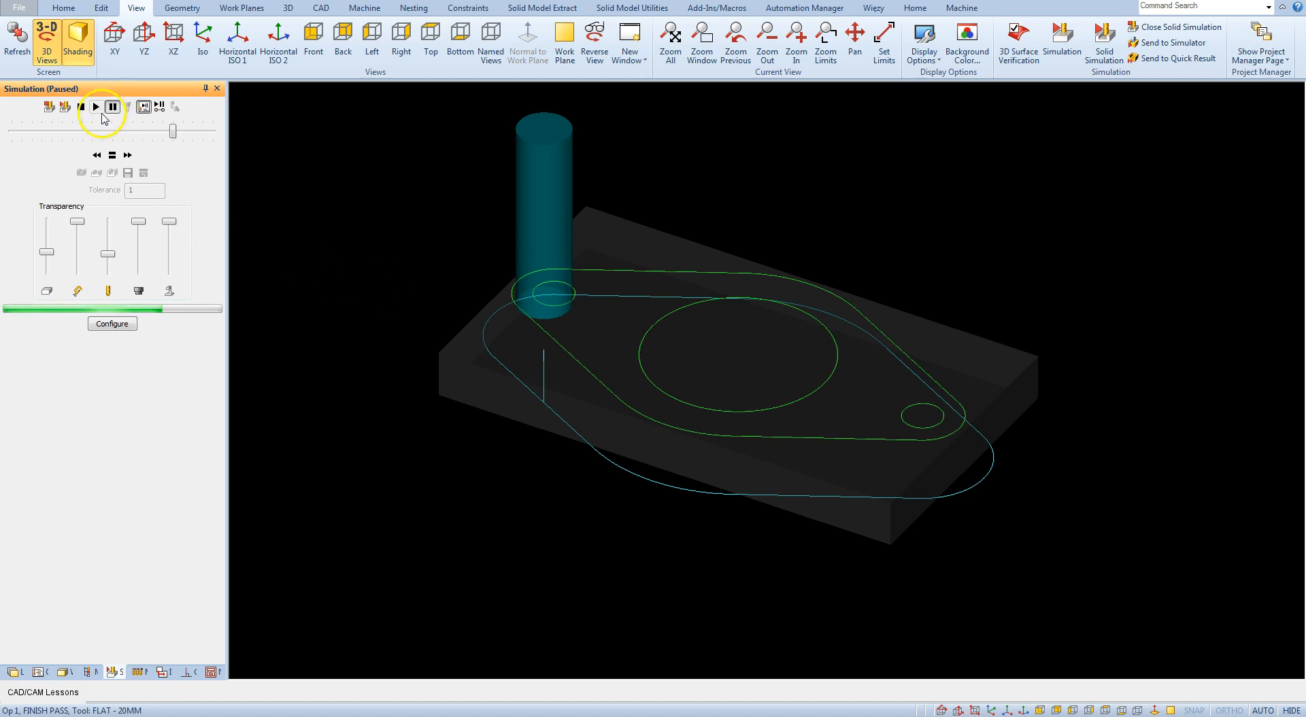
mouse_move(96, 106)
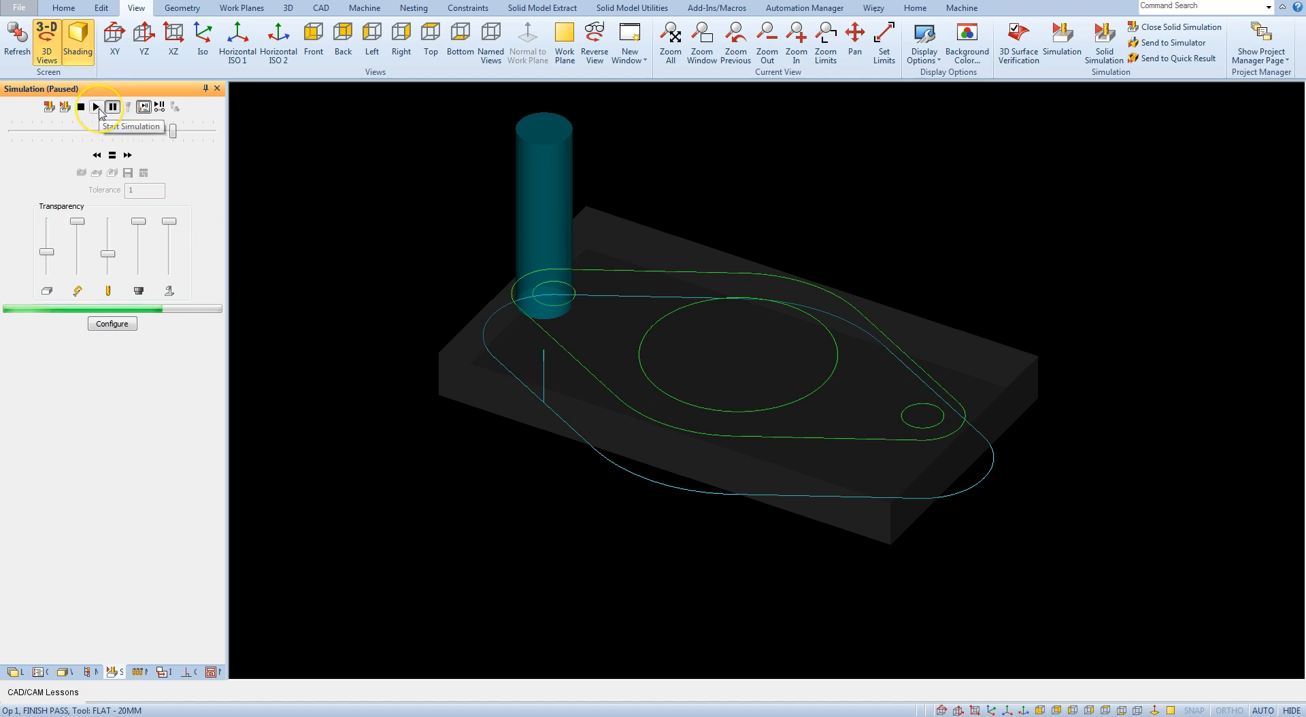
click(96, 106)
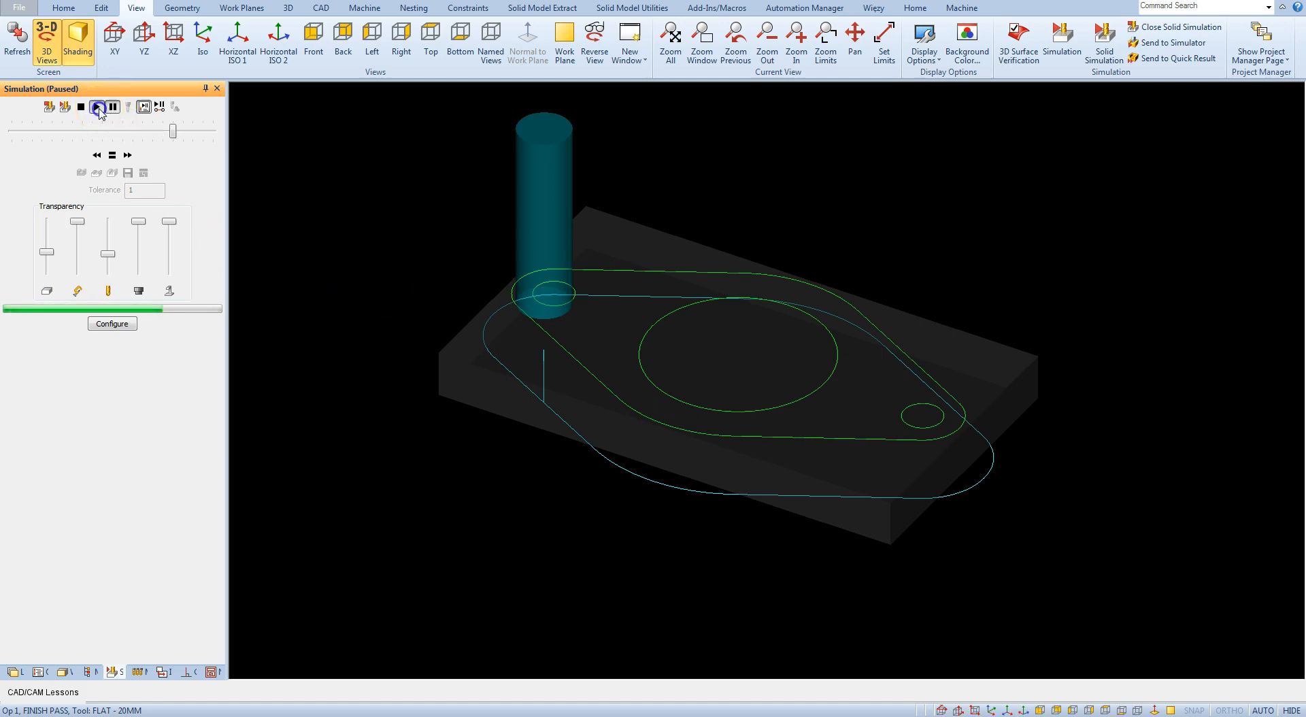
click(95, 106)
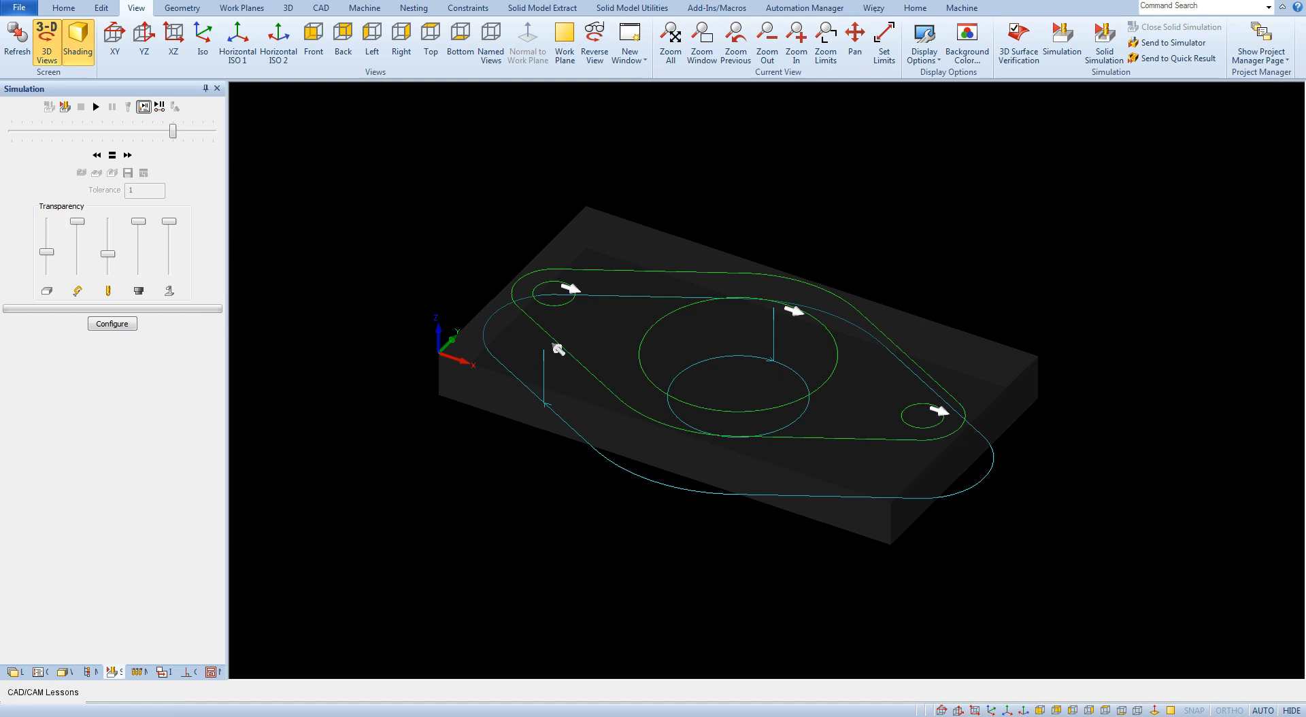
Bring up the graphics-area radial menu offering Solid Simulation over the flange toolpaths
click(827, 362)
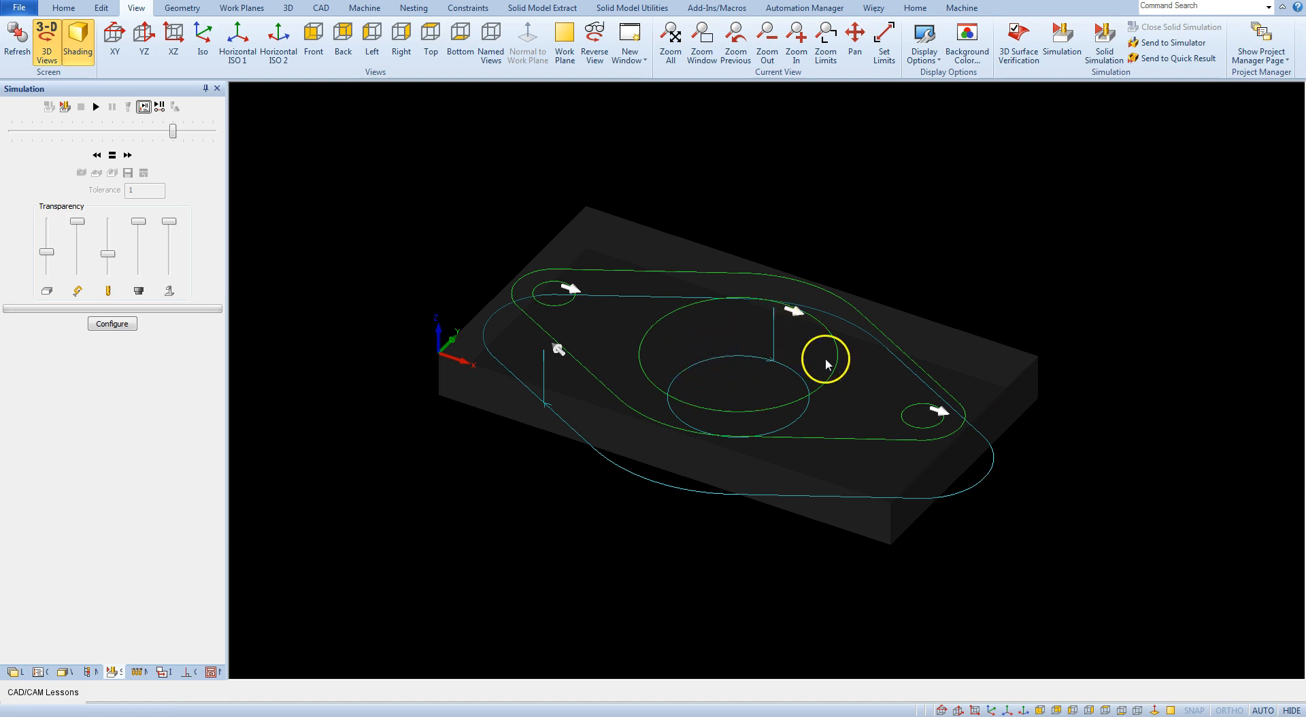
mouse_move(588, 387)
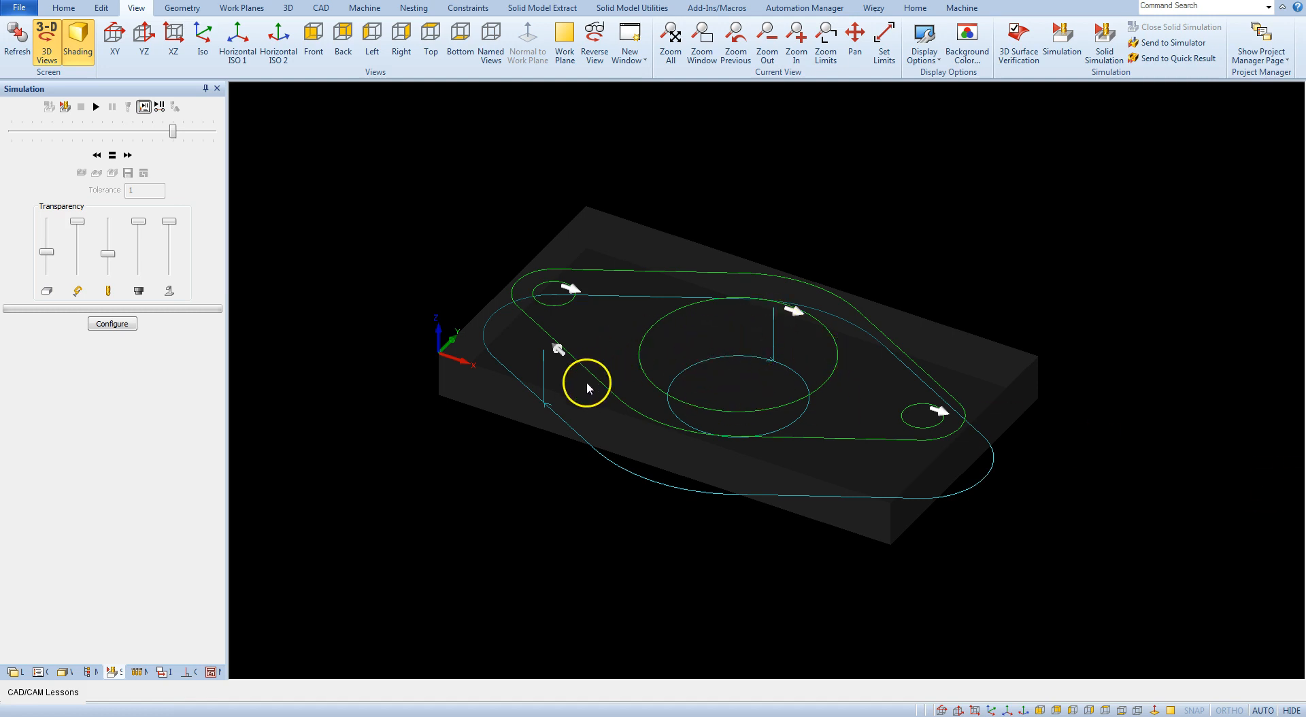
mouse_move(616, 378)
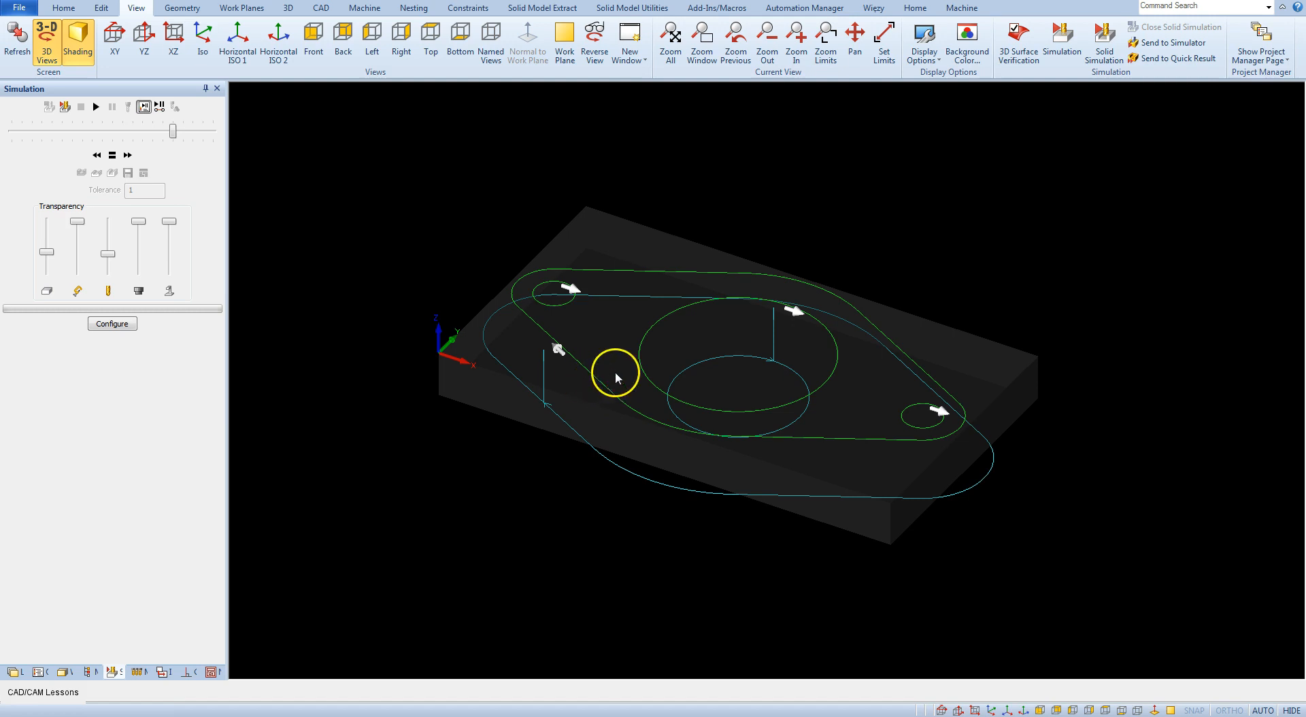
mouse_move(925, 215)
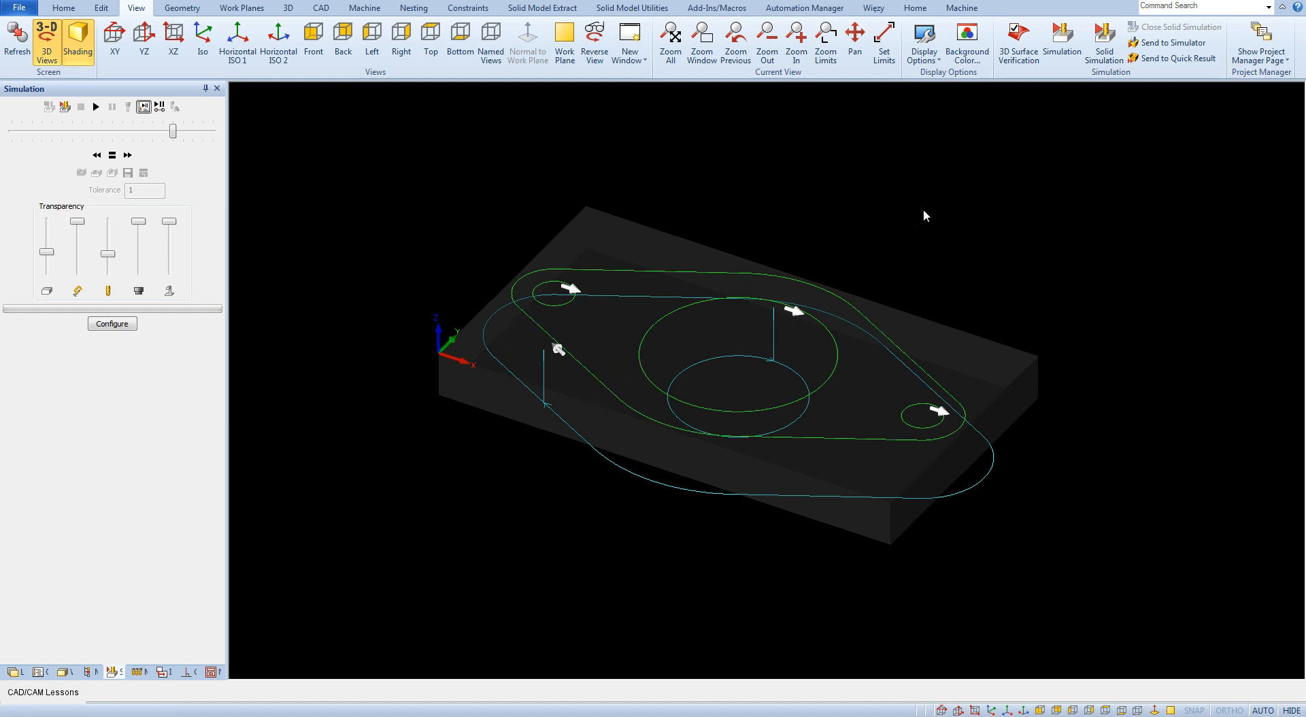
right_click(925, 215)
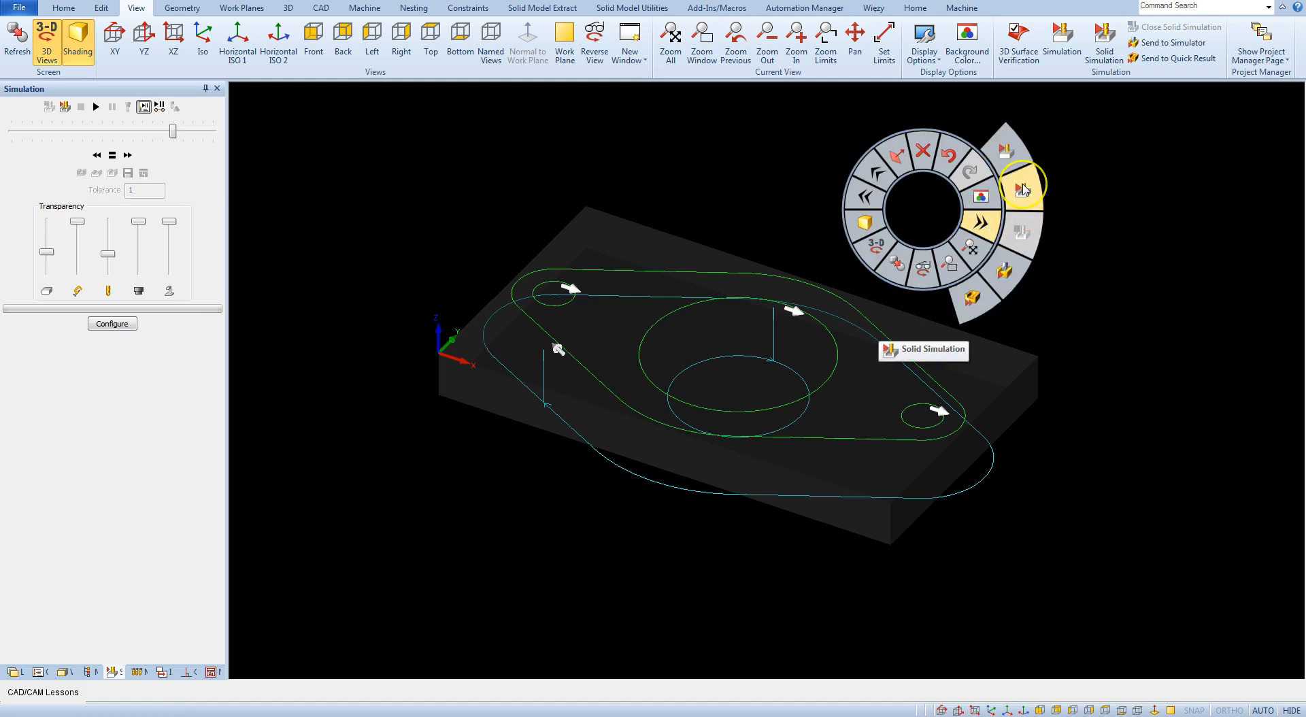
Launch Solid Simulation, cut the flange and centre boss from the stock, then replay from the start
click(1022, 185)
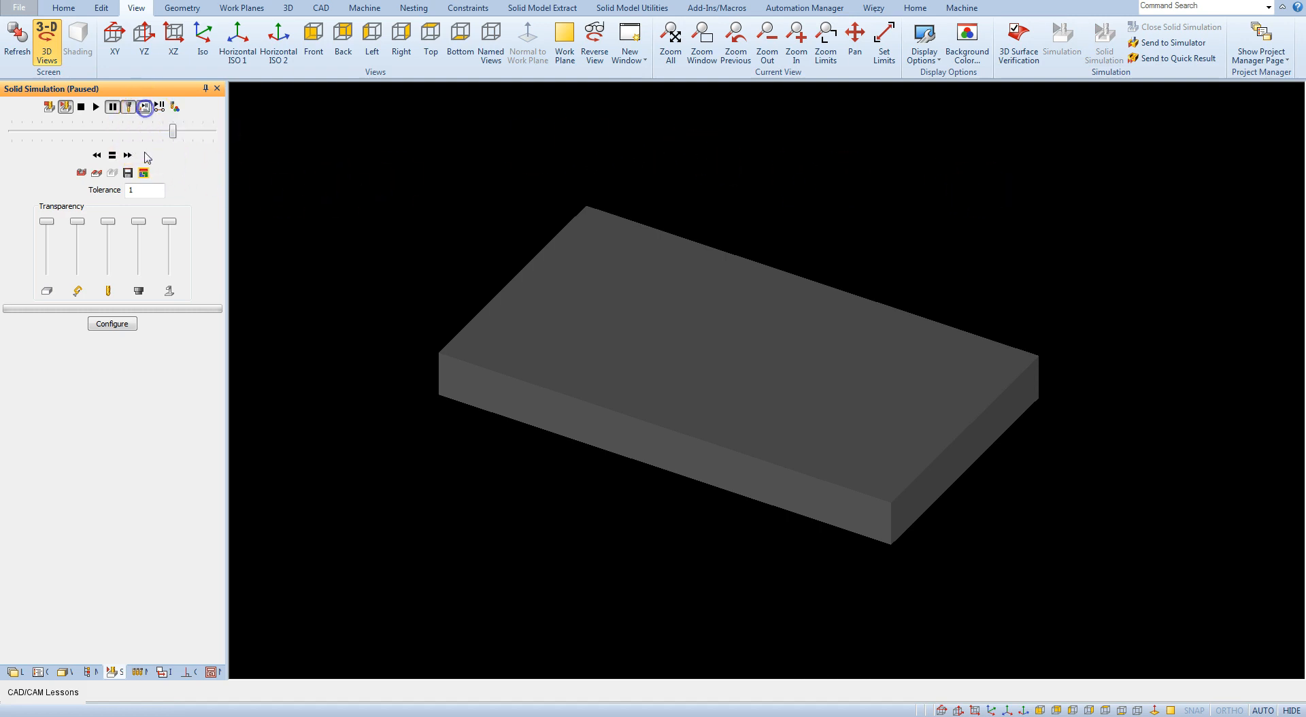
mouse_move(95, 107)
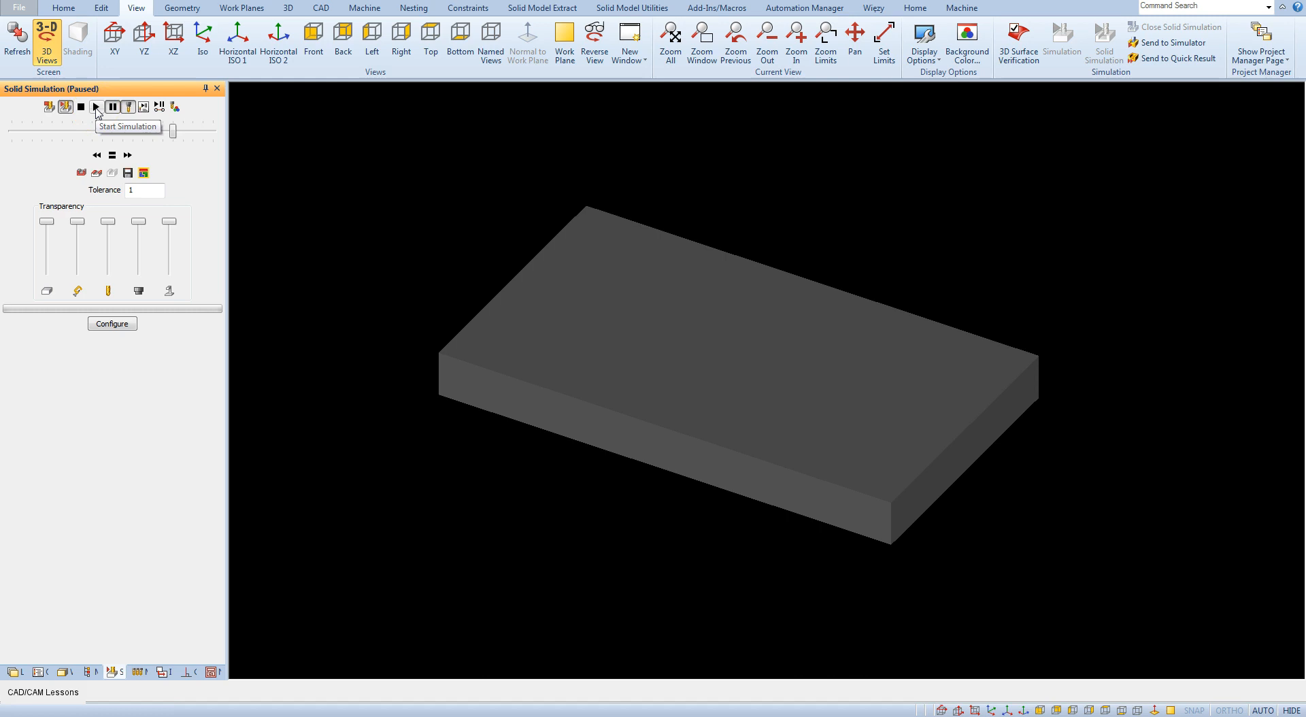
click(96, 106)
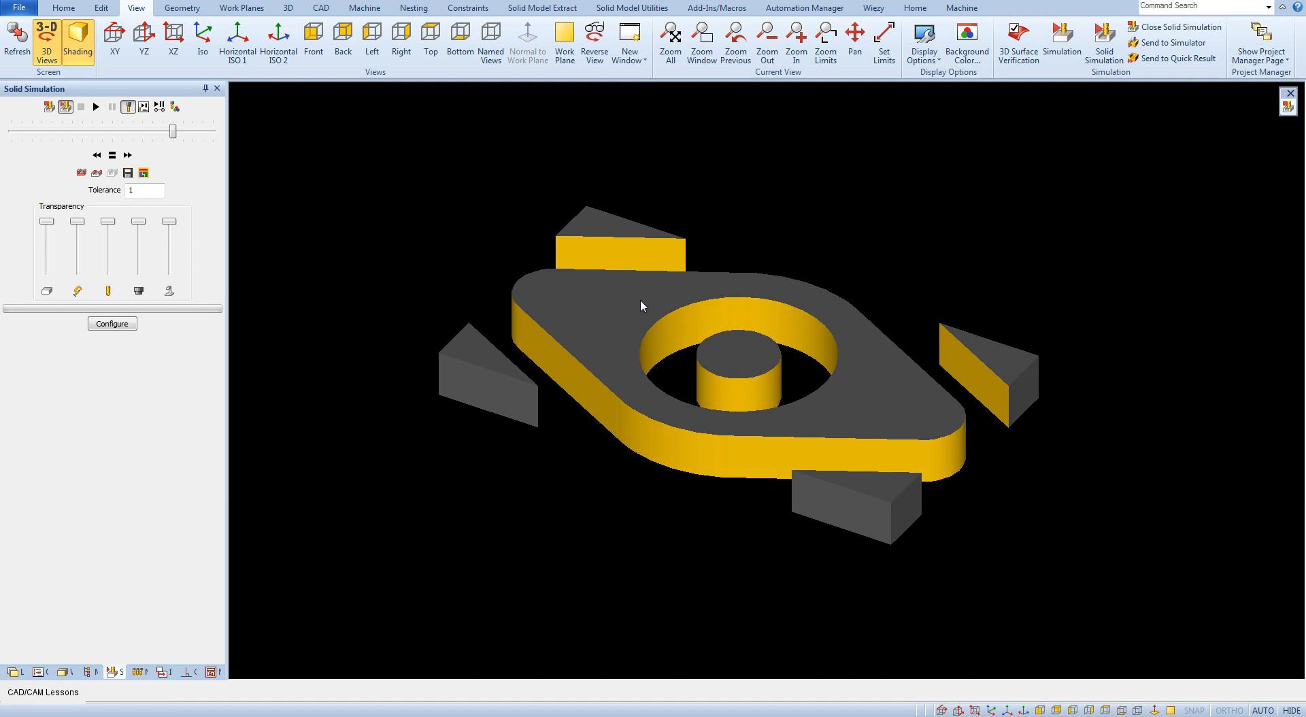
mouse_move(756, 336)
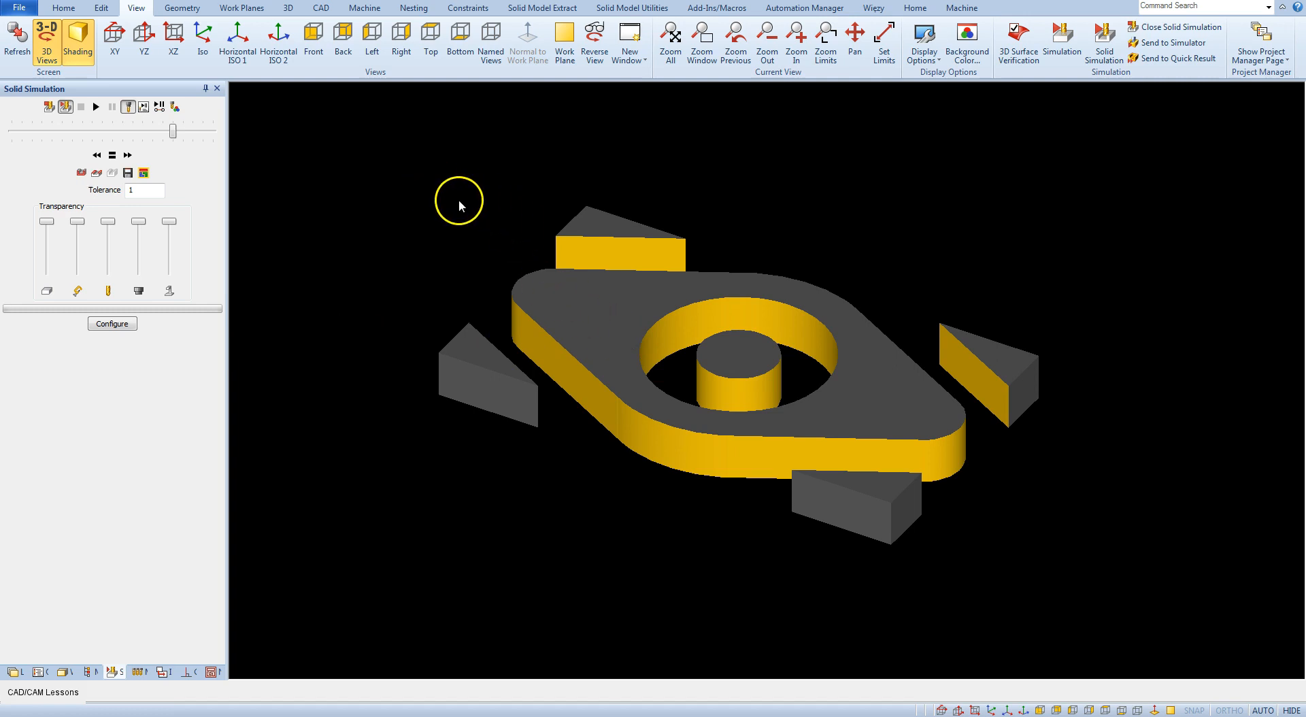
mouse_move(458, 204)
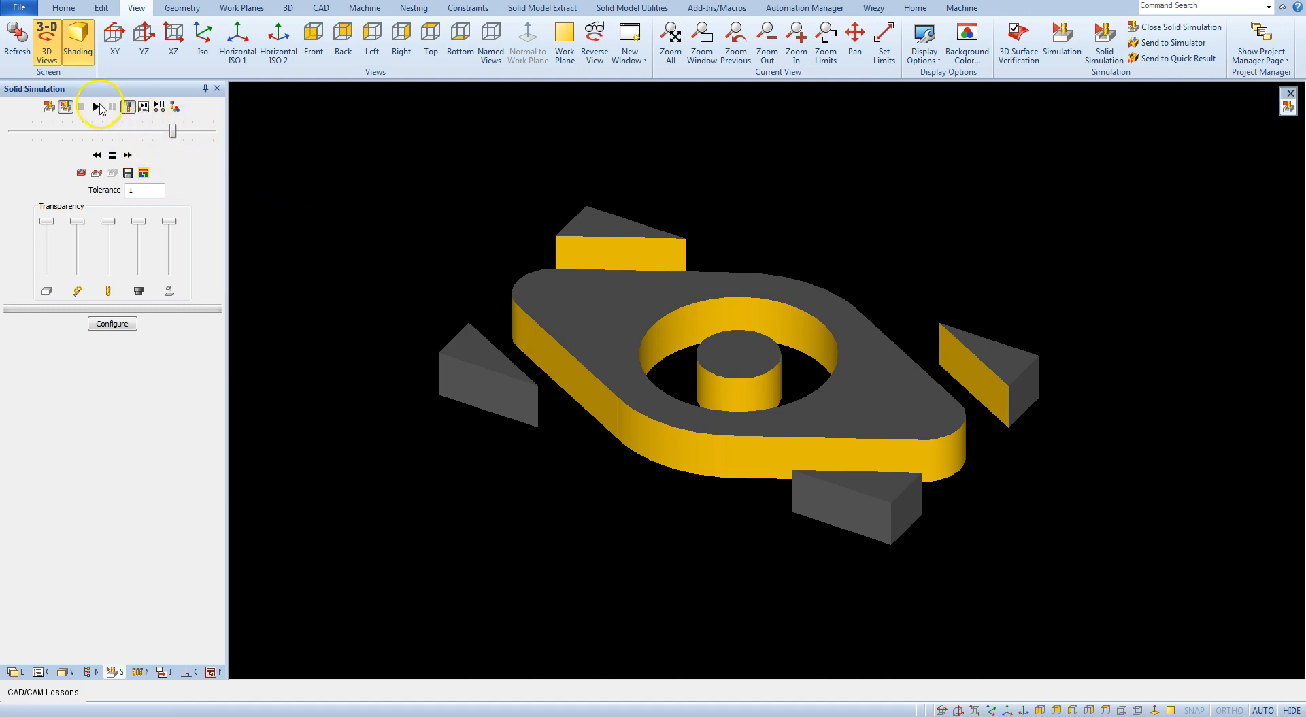
click(95, 106)
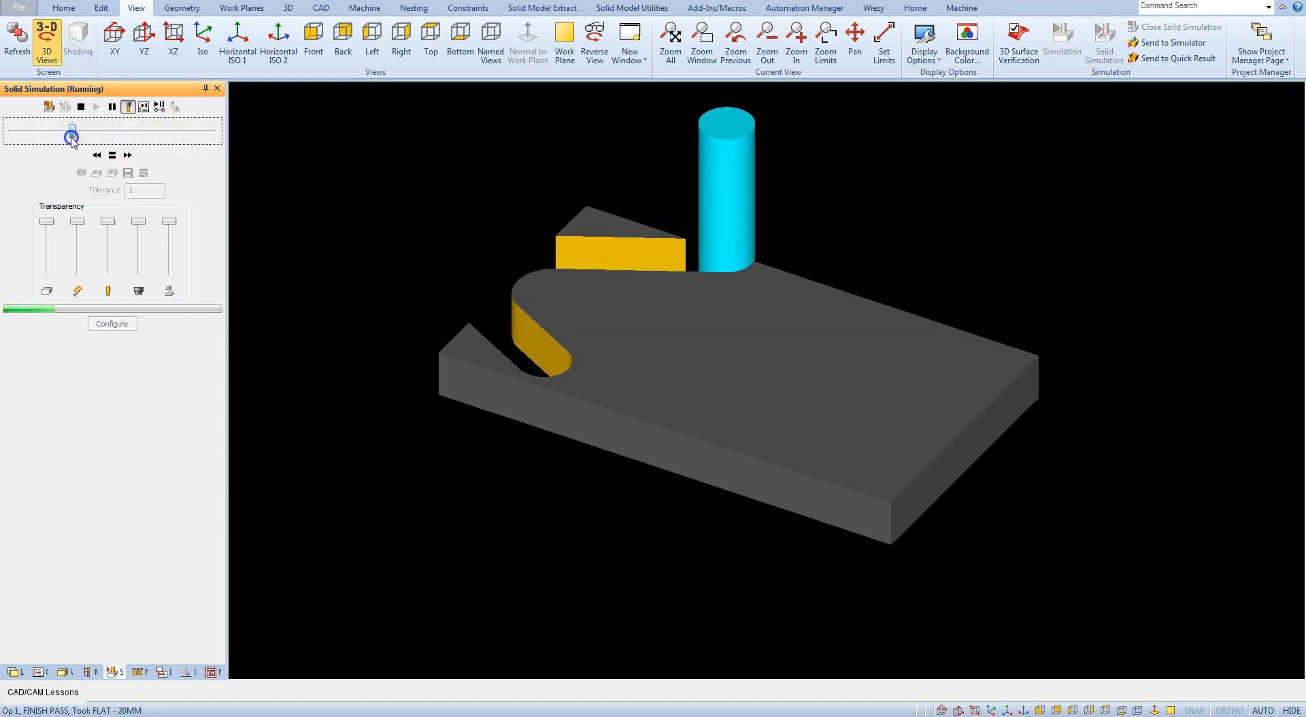
Slow the cutting animation and make the stock block partly transparent
drag(72, 136, 103, 136)
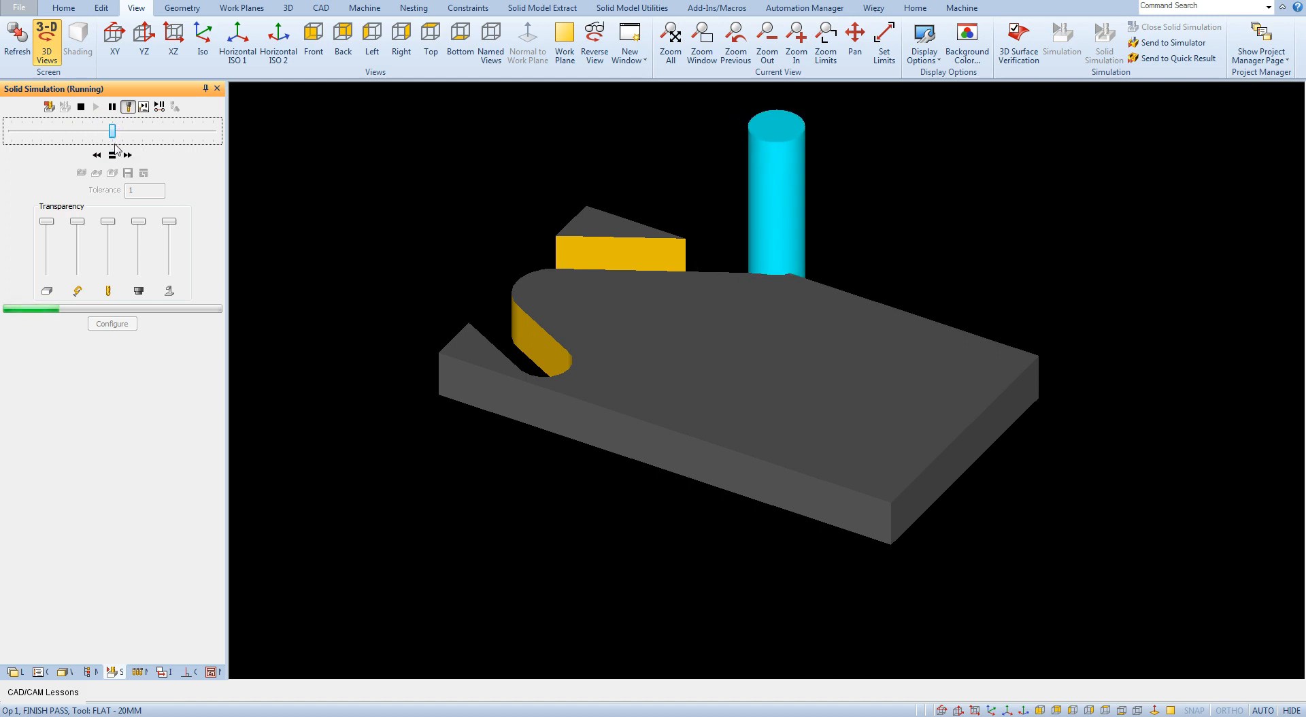
mouse_move(46, 222)
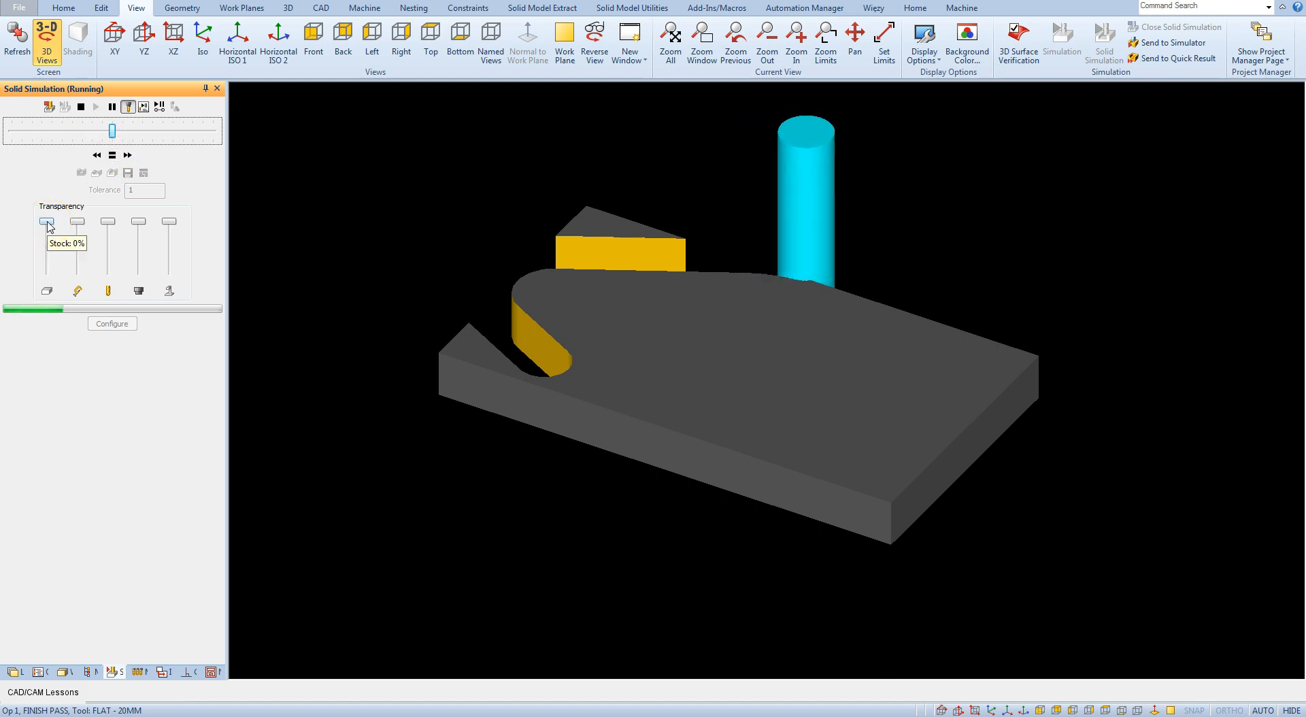
drag(48, 221, 48, 254)
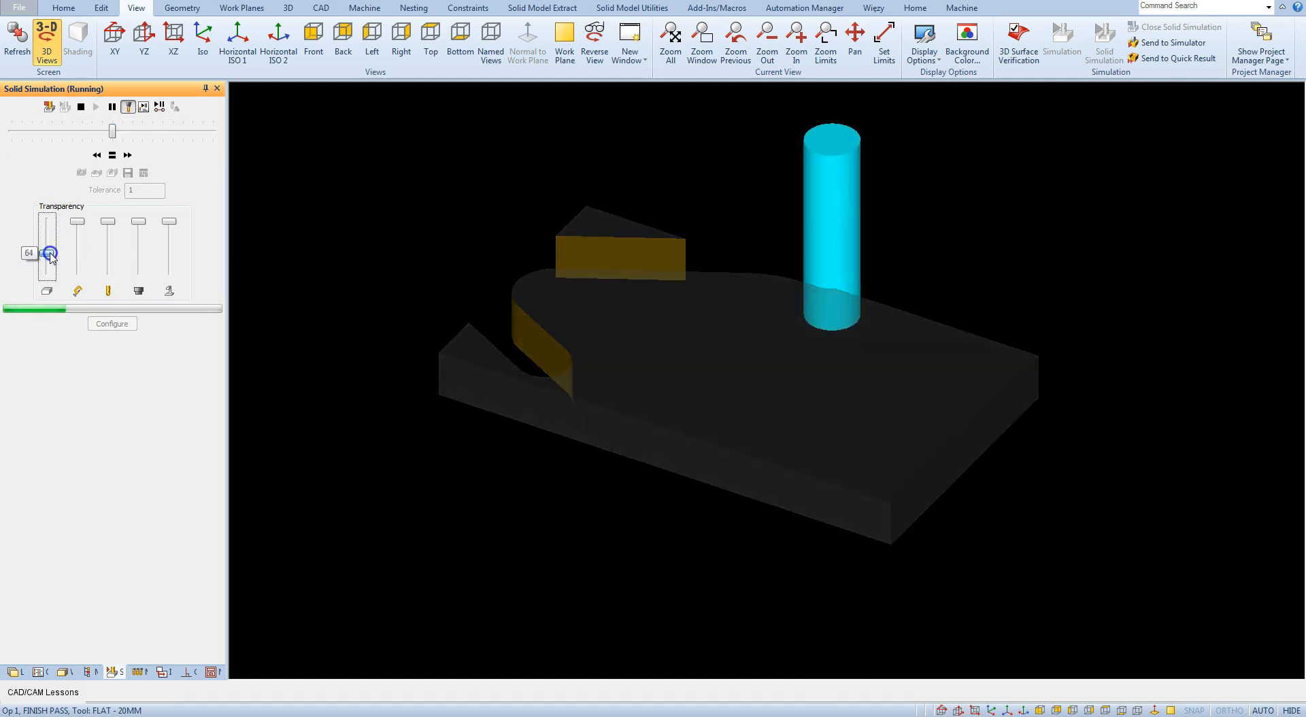
drag(49, 251, 59, 241)
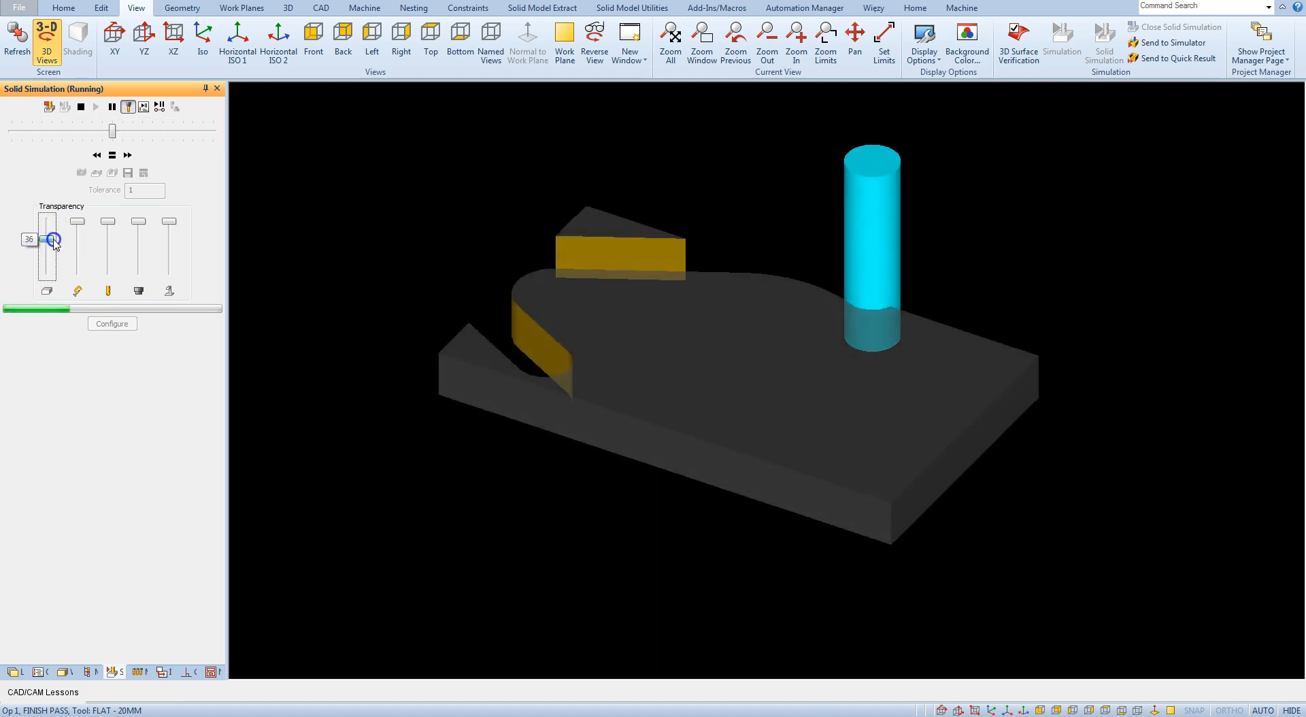
drag(53, 239, 49, 248)
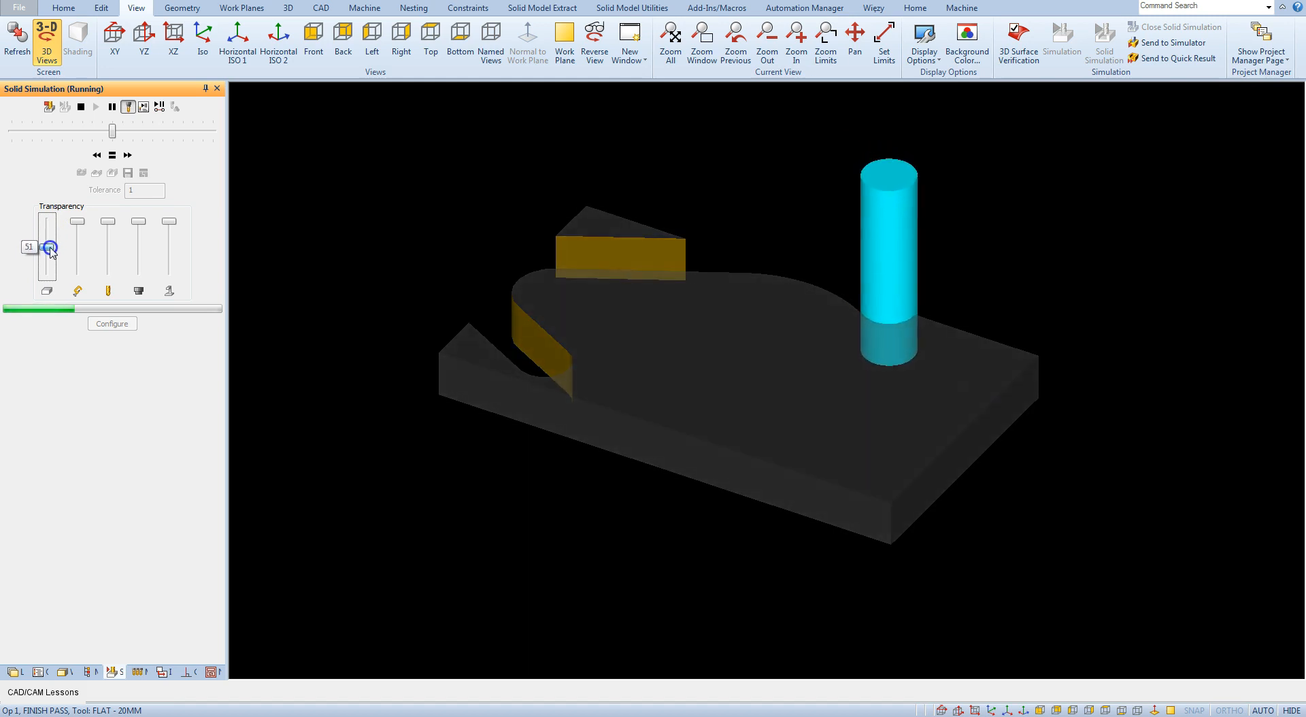
drag(47, 248, 47, 242)
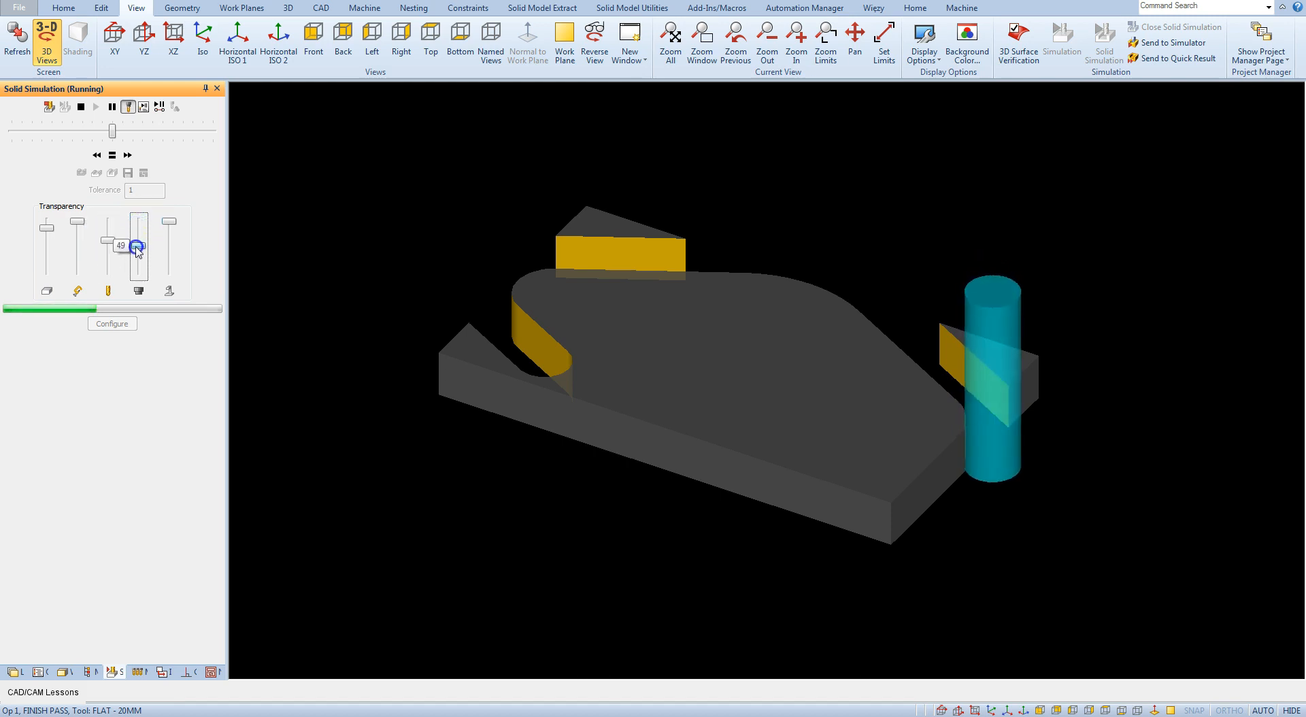
Make the cutter partly see-through, then pause the solid simulation mid-cut
drag(139, 246, 138, 229)
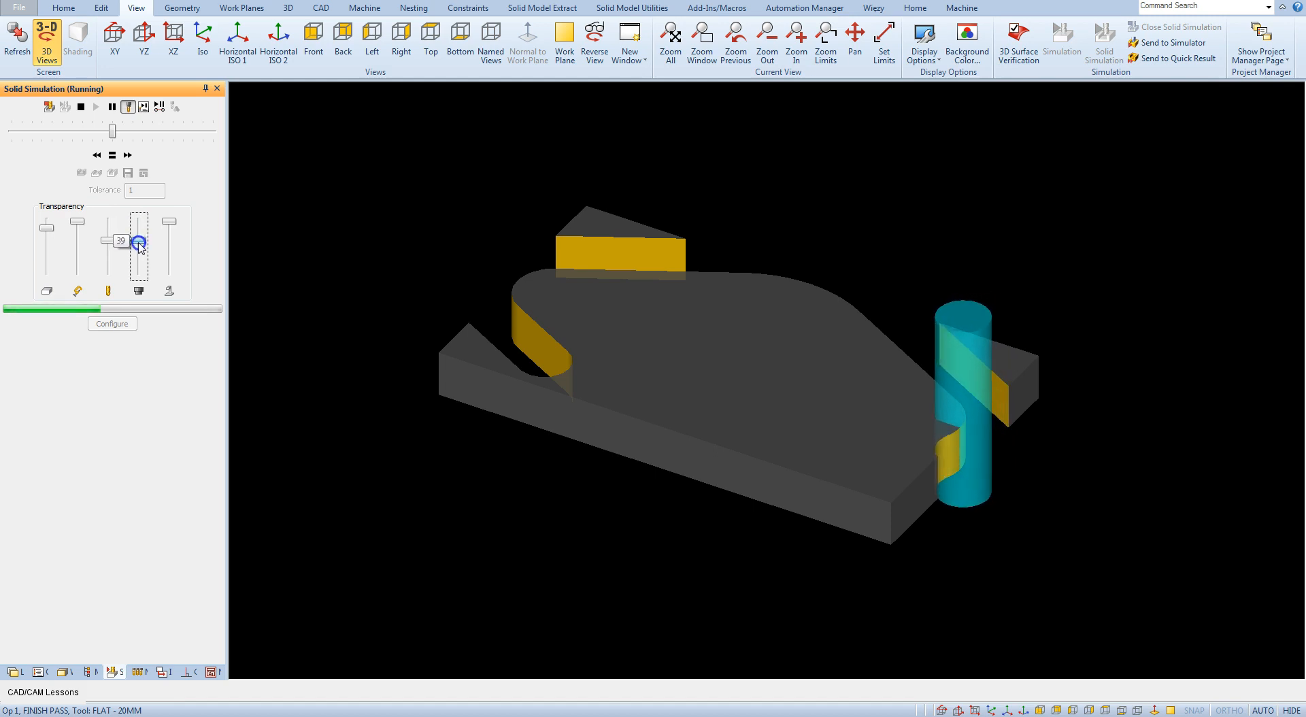
drag(139, 243, 133, 221)
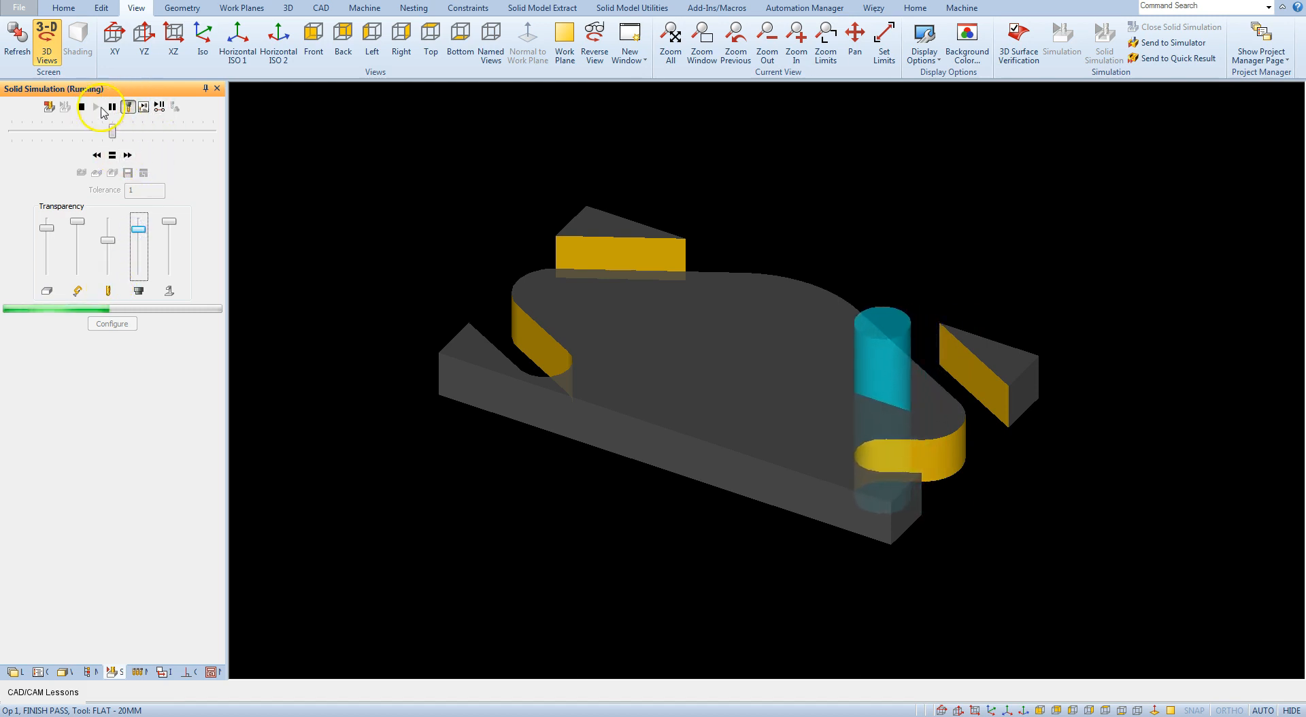
click(96, 107)
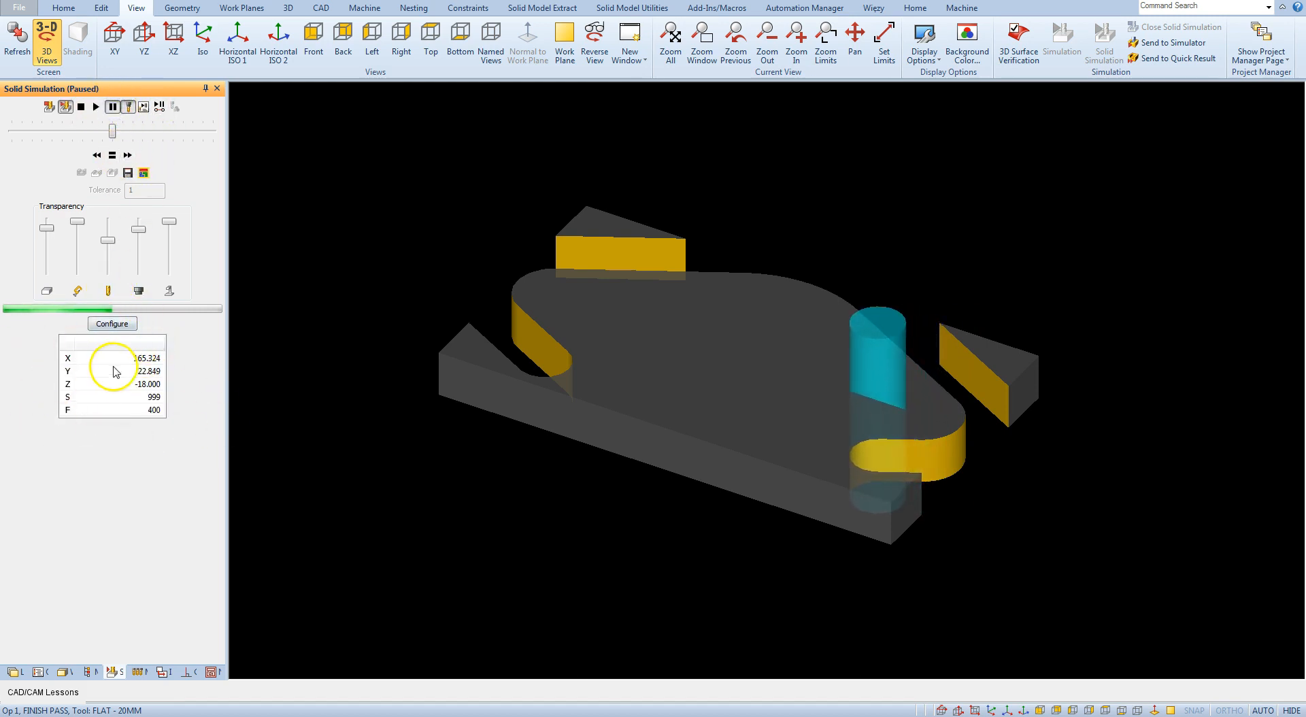
mouse_move(173, 370)
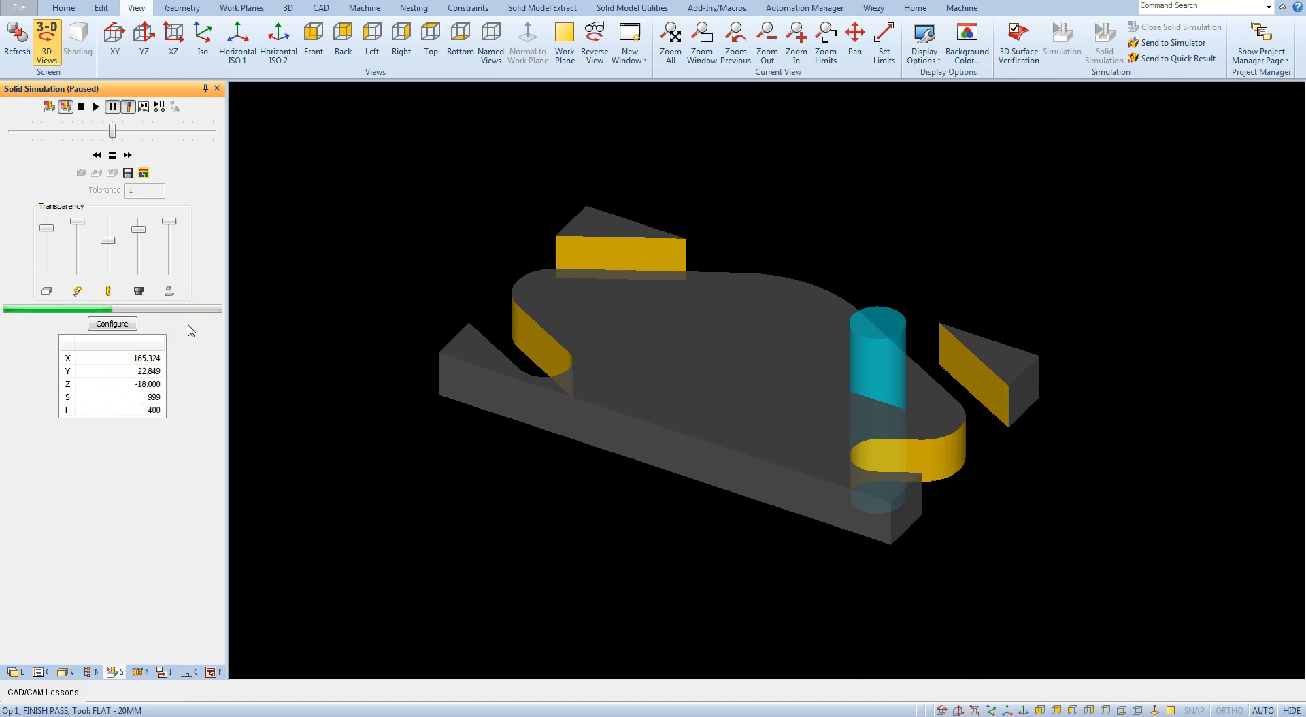
mouse_move(47, 107)
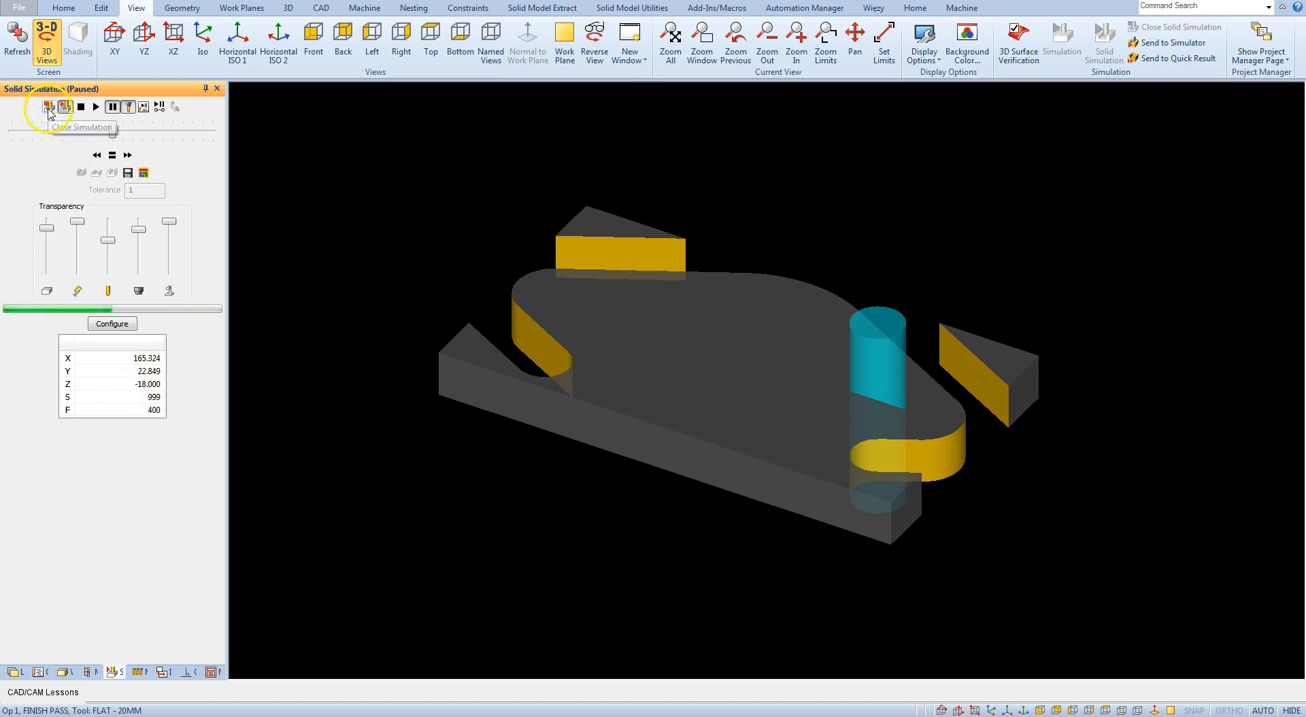
mouse_move(50, 107)
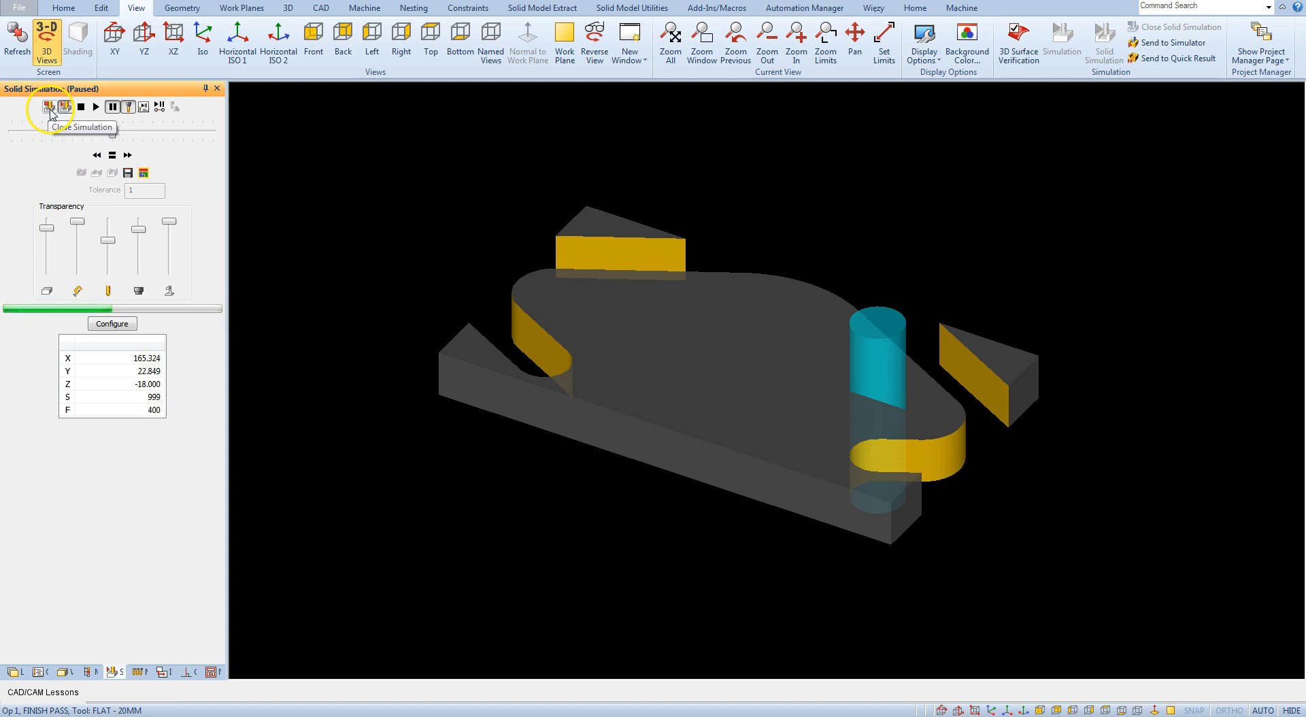